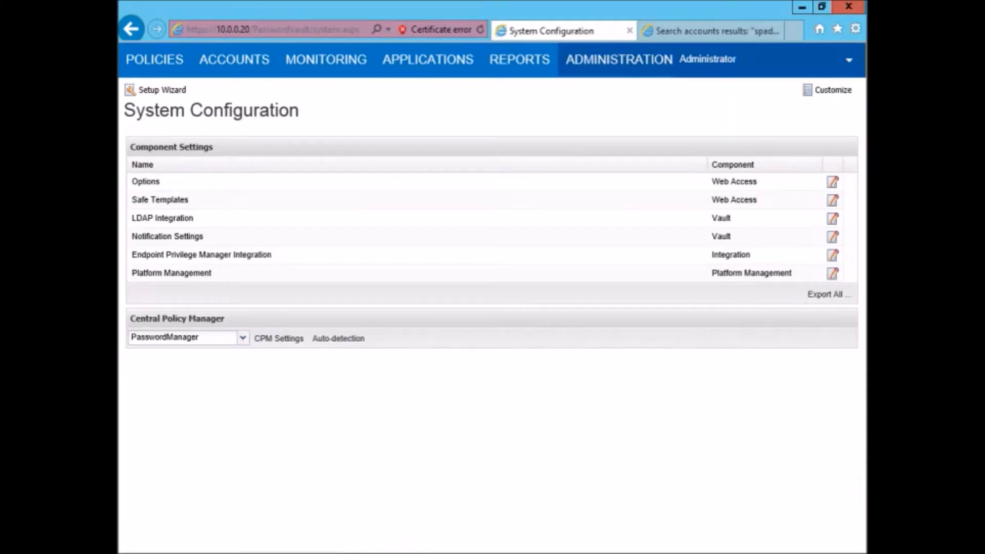
pyautogui.moveTo(577, 521)
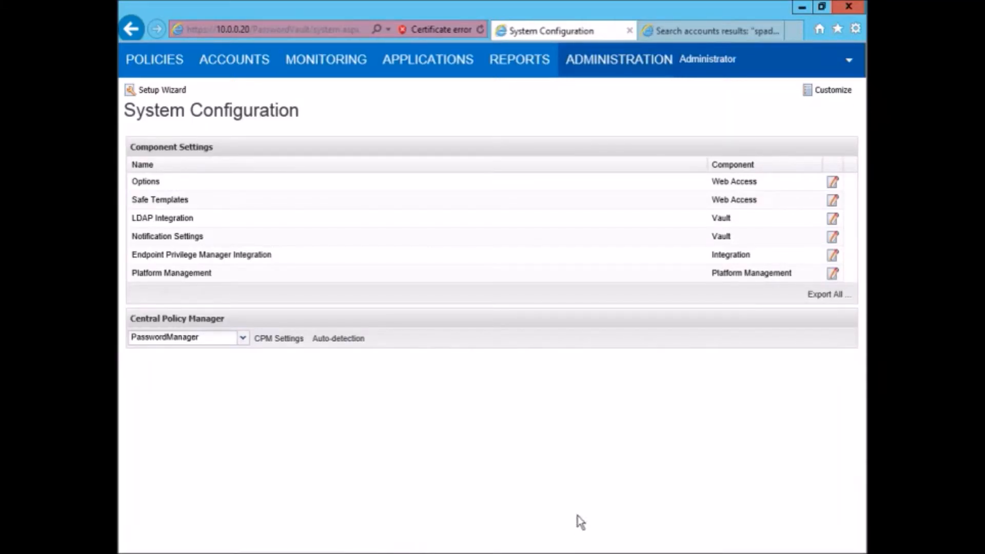
pyautogui.moveTo(233, 305)
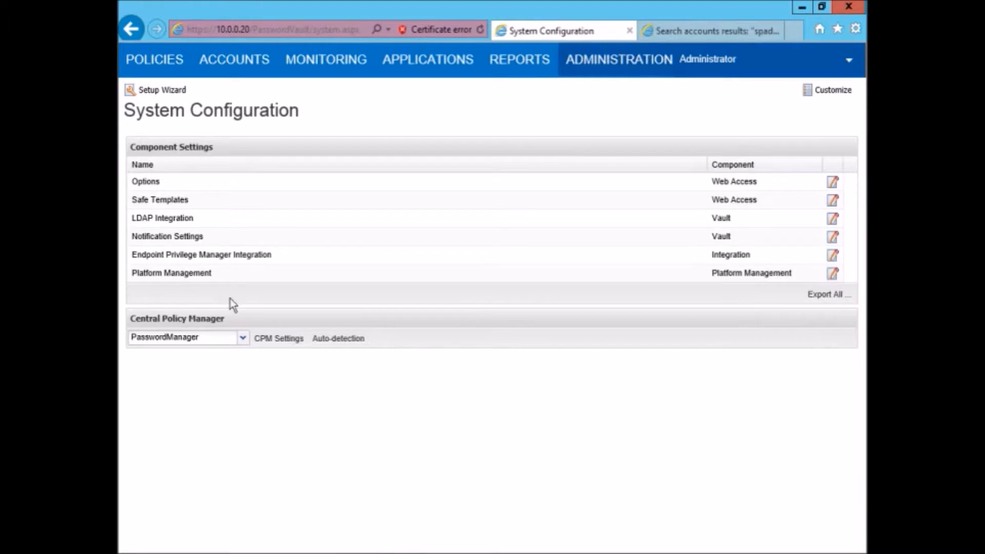
# Preview the SailPoint IIQ platform under Platform Management's target account platforms.
pyautogui.click(171, 273)
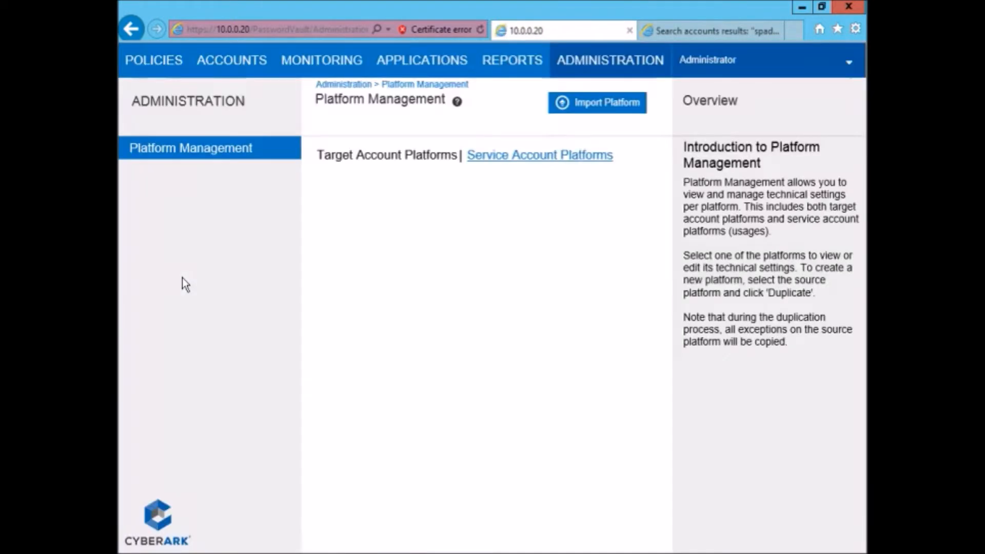
pyautogui.click(386, 155)
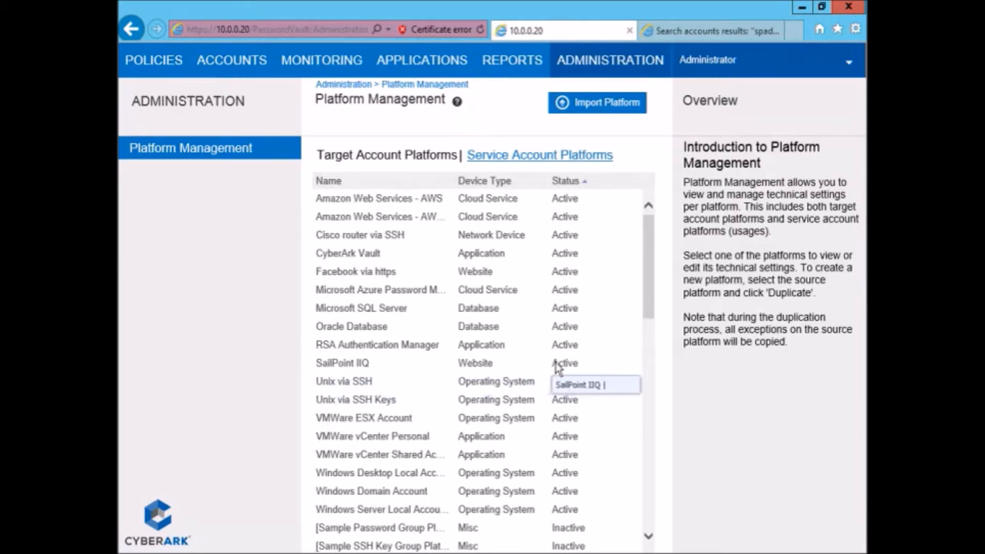
pyautogui.click(343, 362)
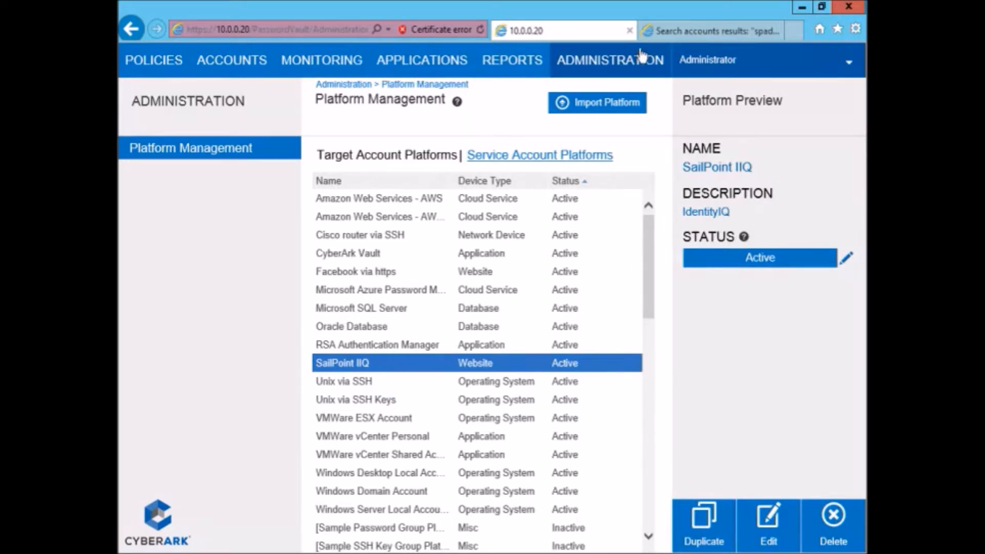
# From System Configuration, show the SailPointIIQ connection component settings under Web Access options.
pyautogui.click(610, 60)
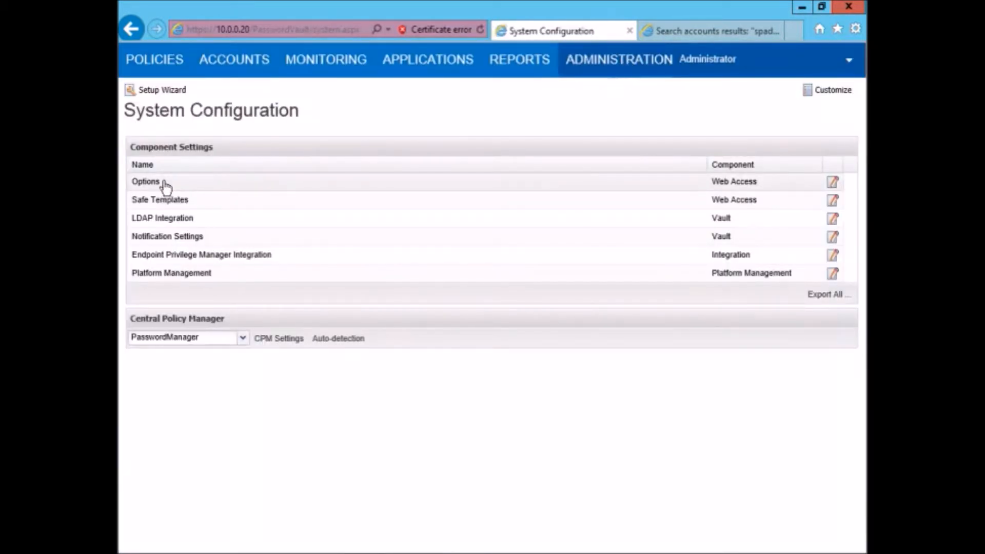
pyautogui.click(146, 180)
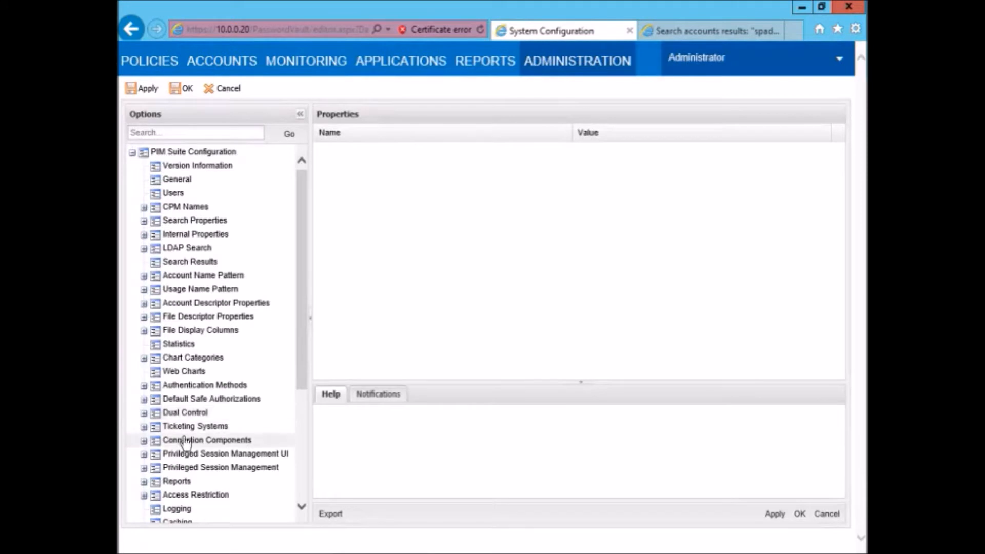
pyautogui.click(144, 441)
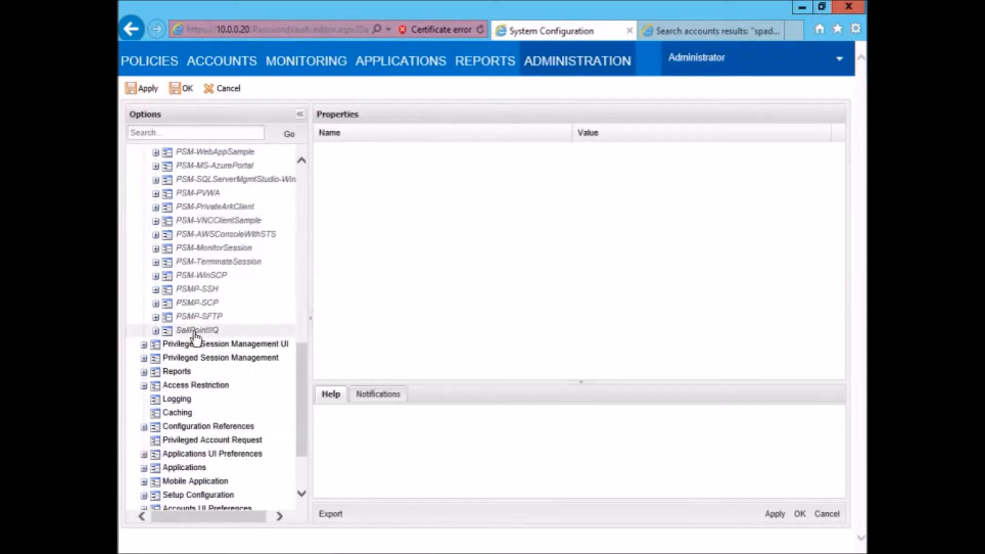
pyautogui.click(197, 329)
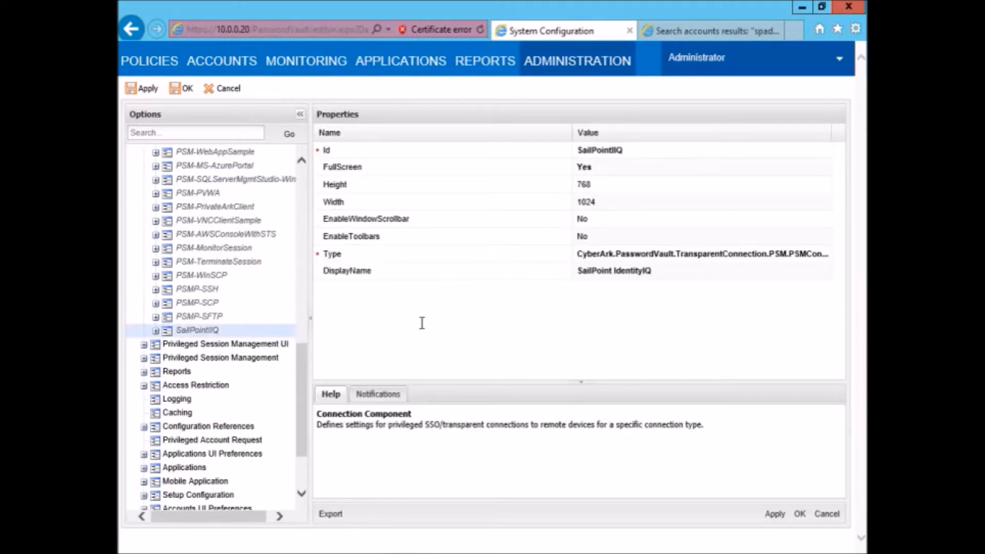
pyautogui.moveTo(667, 283)
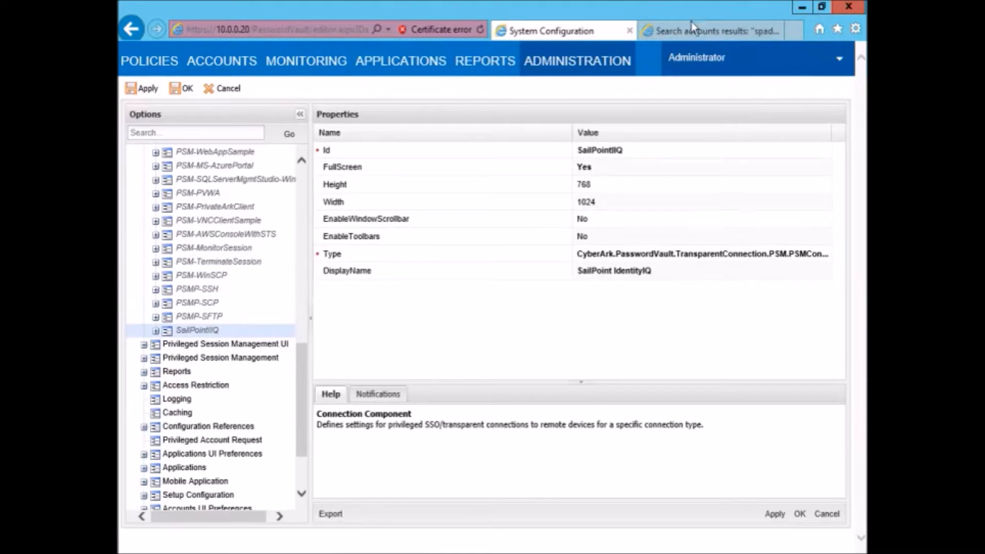
# Switch to the spadmin search results and review the account's SailPoint IIQ platform details popup.
pyautogui.click(710, 30)
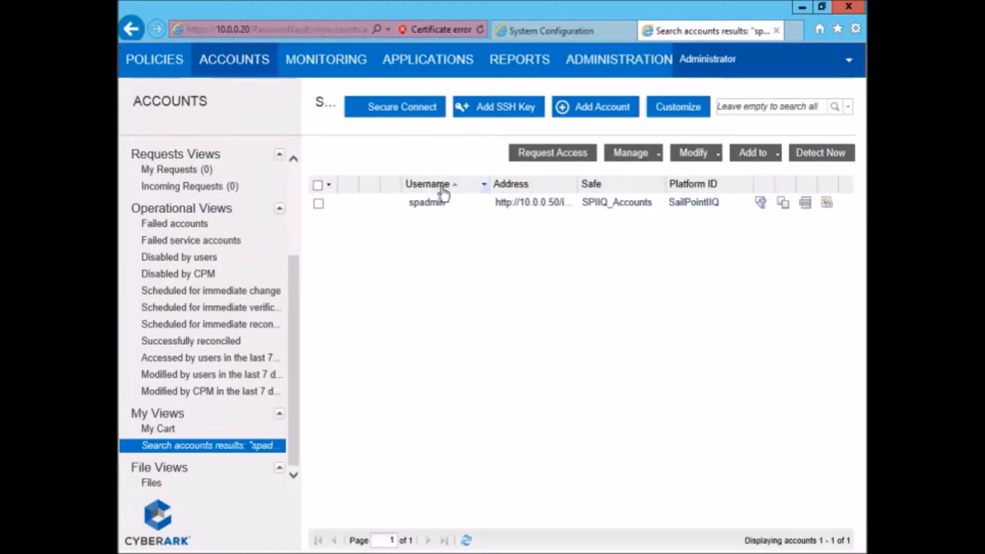
pyautogui.moveTo(663, 209)
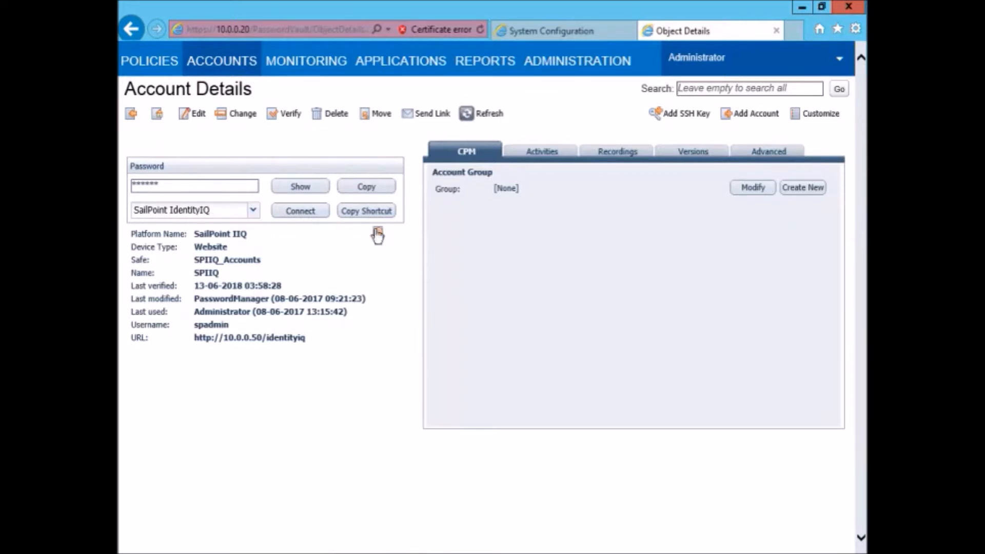
pyautogui.click(376, 234)
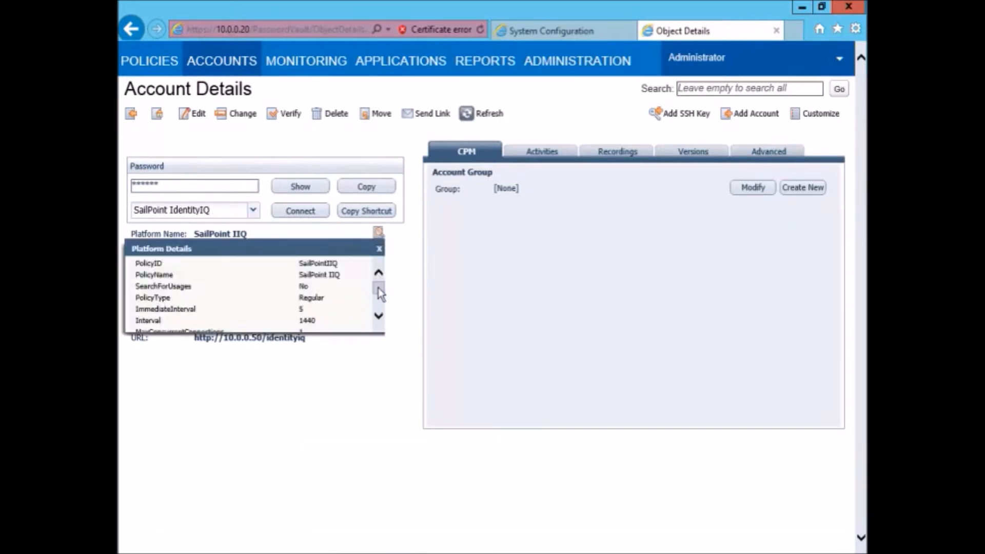
pyautogui.click(378, 314)
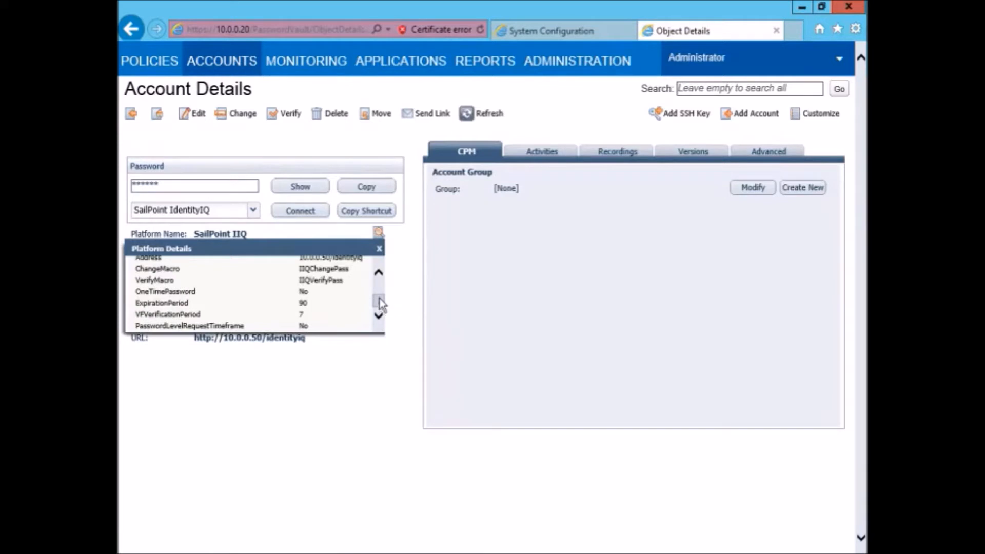
pyautogui.click(379, 275)
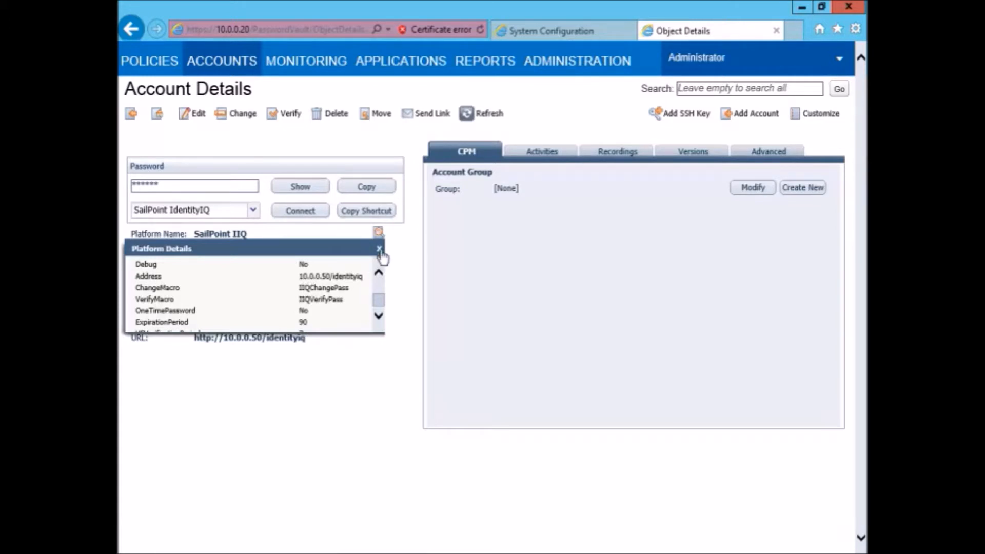
pyautogui.click(378, 249)
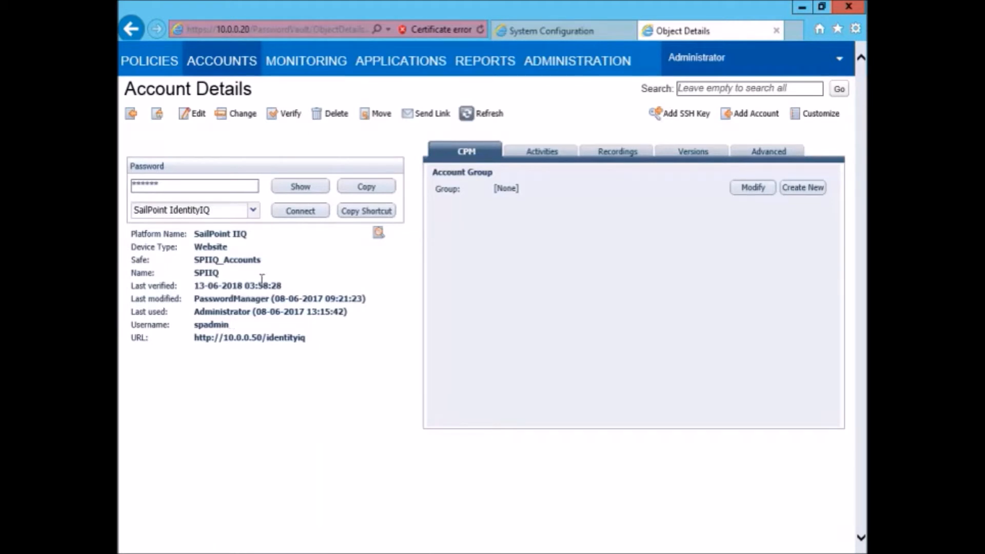
pyautogui.moveTo(286, 192)
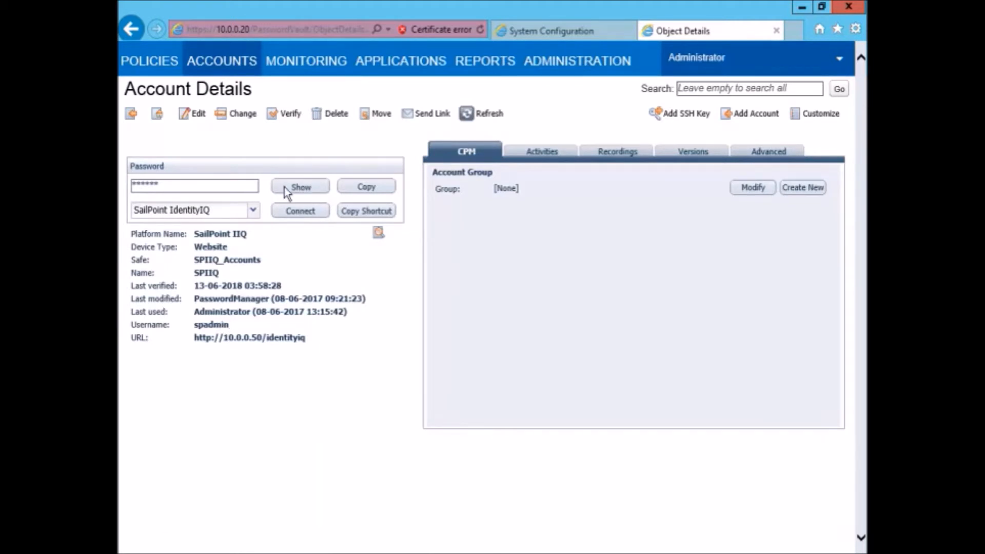
# Enter reason 'pa', reveal the spadmin password and select it.
pyautogui.write('password chec')
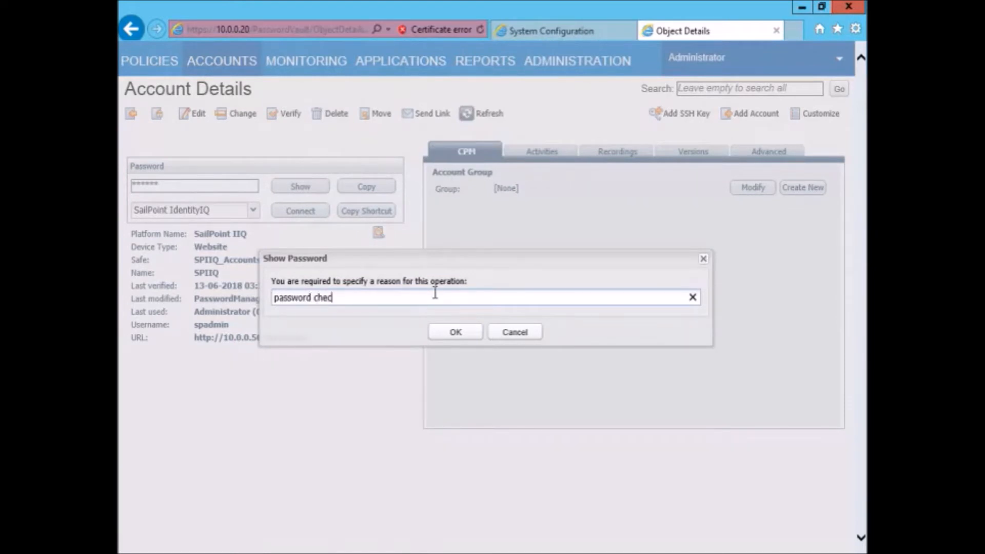
pyautogui.click(454, 332)
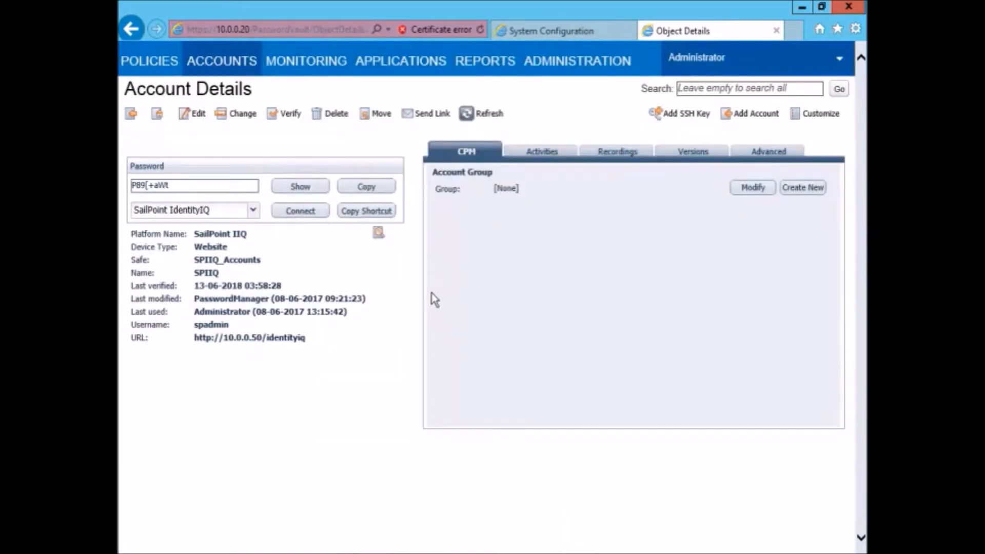
pyautogui.tripleClick(194, 186)
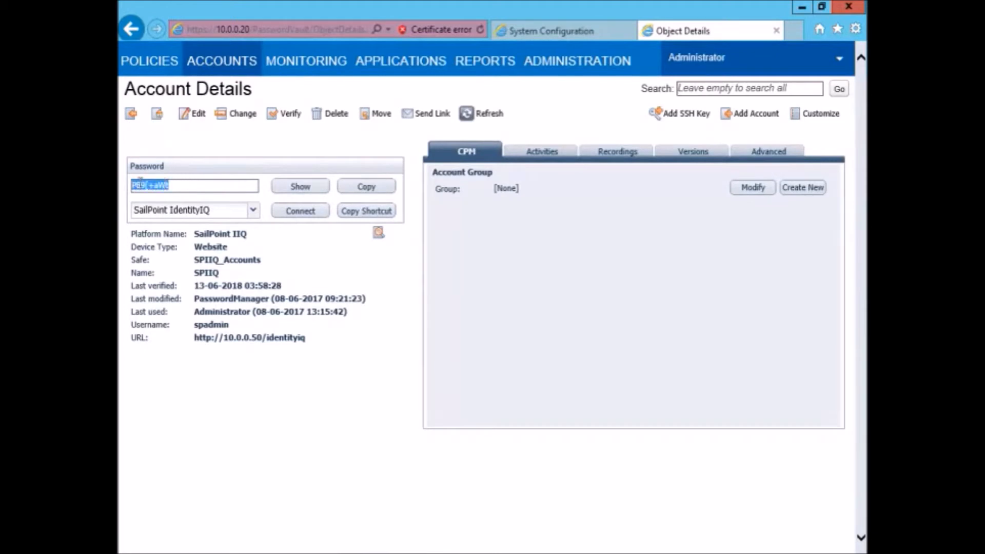
pyautogui.moveTo(337, 262)
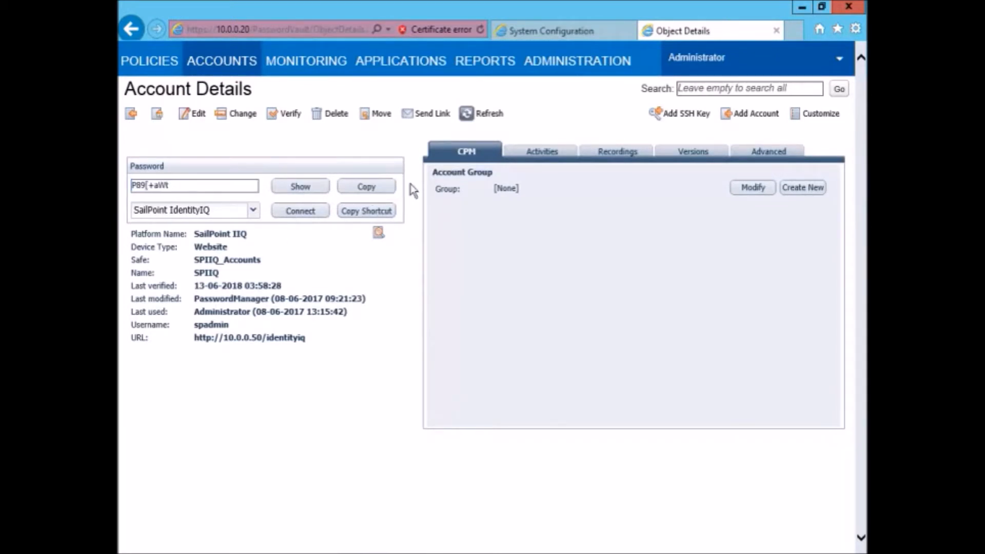
# Request immediate verification of the spadmin password and reload the account details.
pyautogui.click(284, 114)
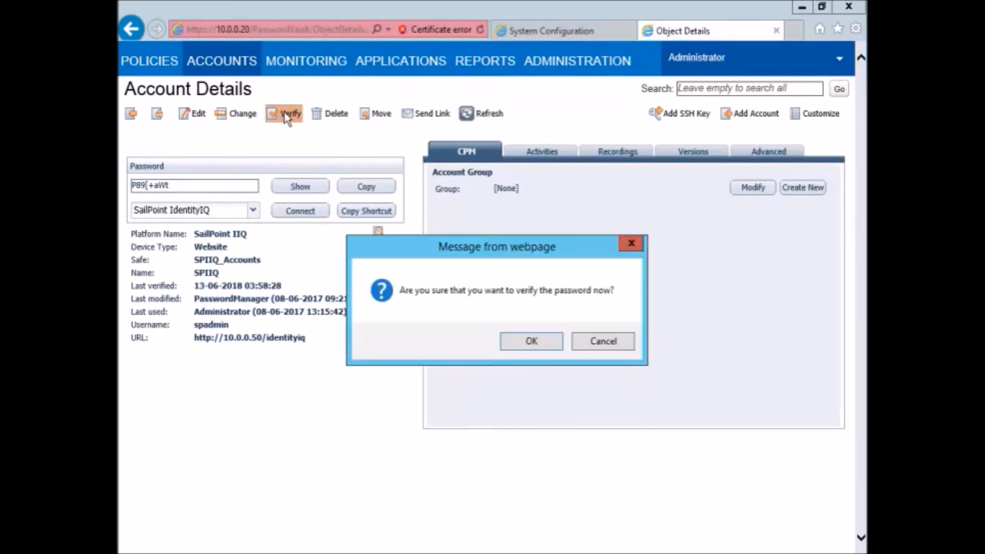
pyautogui.click(531, 340)
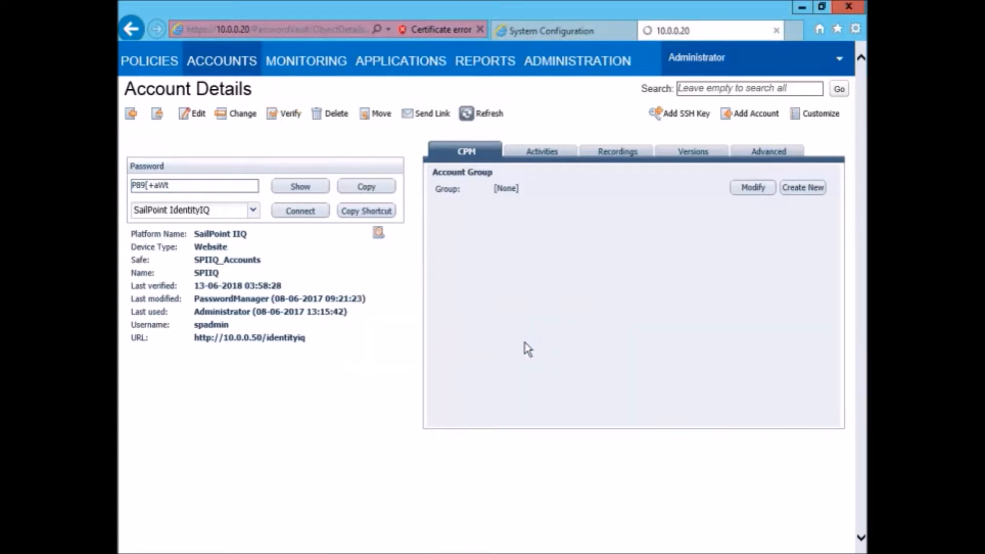
pyautogui.click(284, 113)
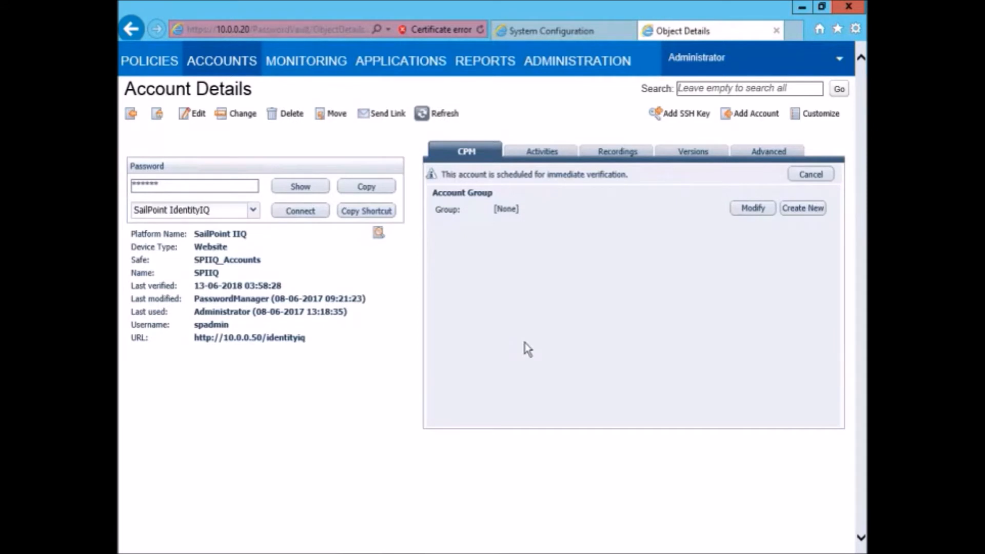
pyautogui.click(444, 114)
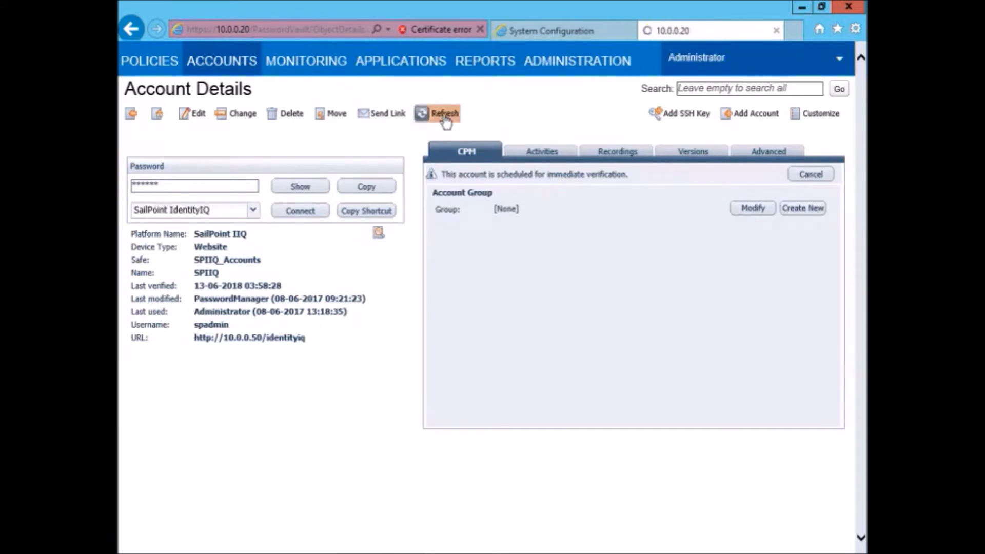
pyautogui.click(444, 114)
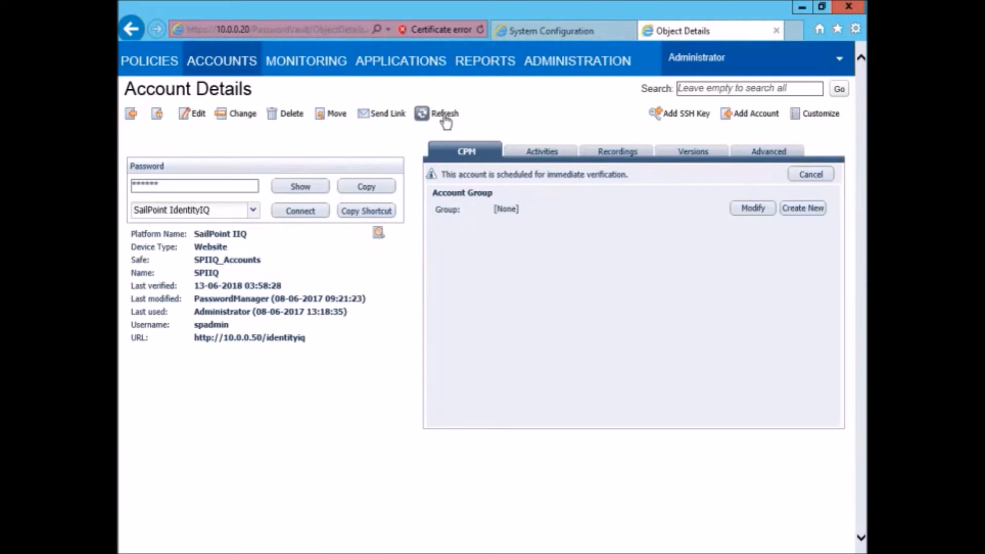
# Keep refreshing until PasswordManager locks and verifies the account (04:04).
pyautogui.click(443, 114)
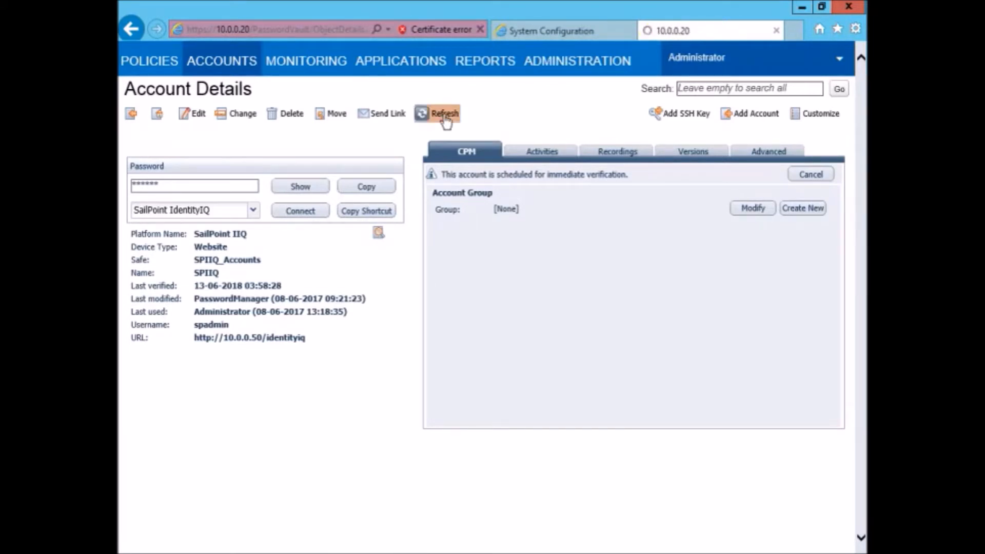
pyautogui.click(444, 114)
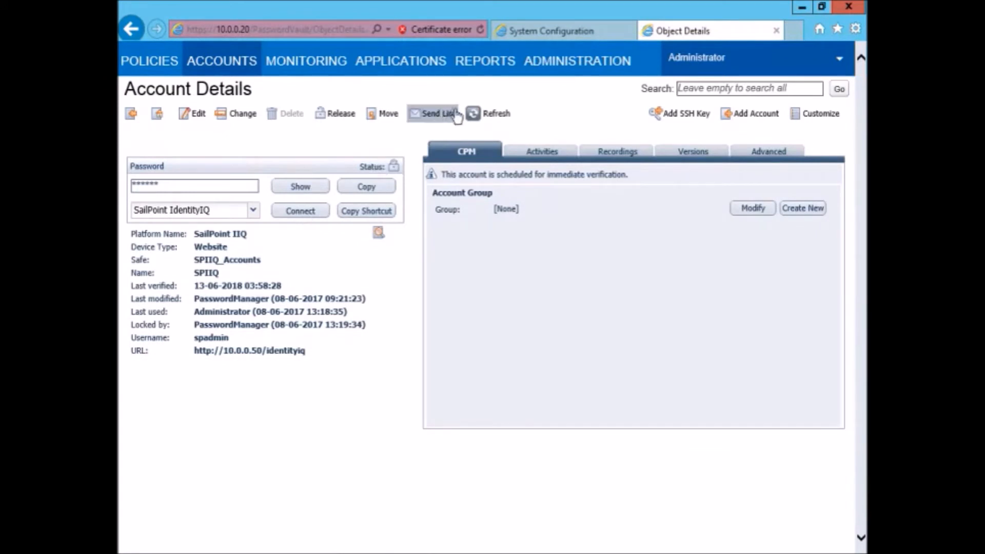
pyautogui.moveTo(496, 114)
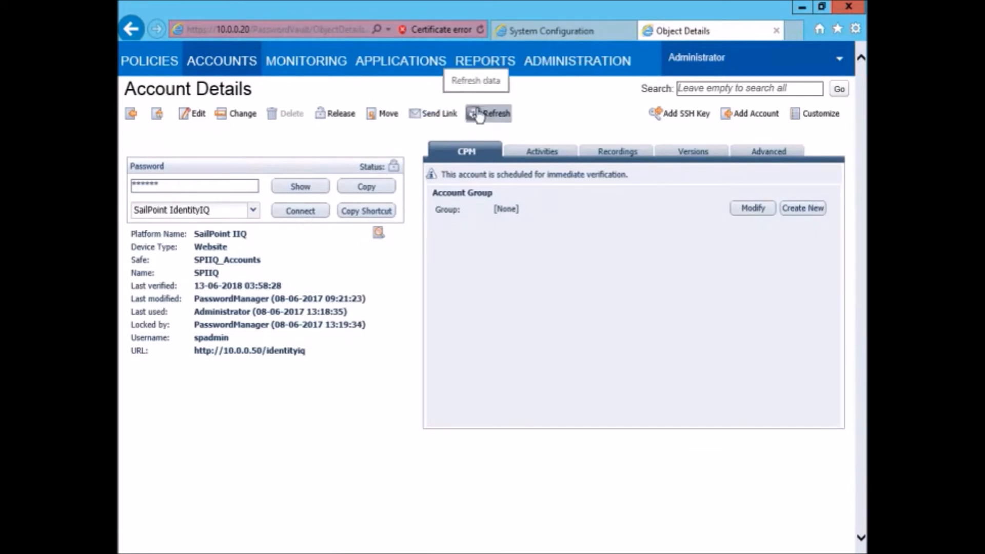
pyautogui.click(489, 114)
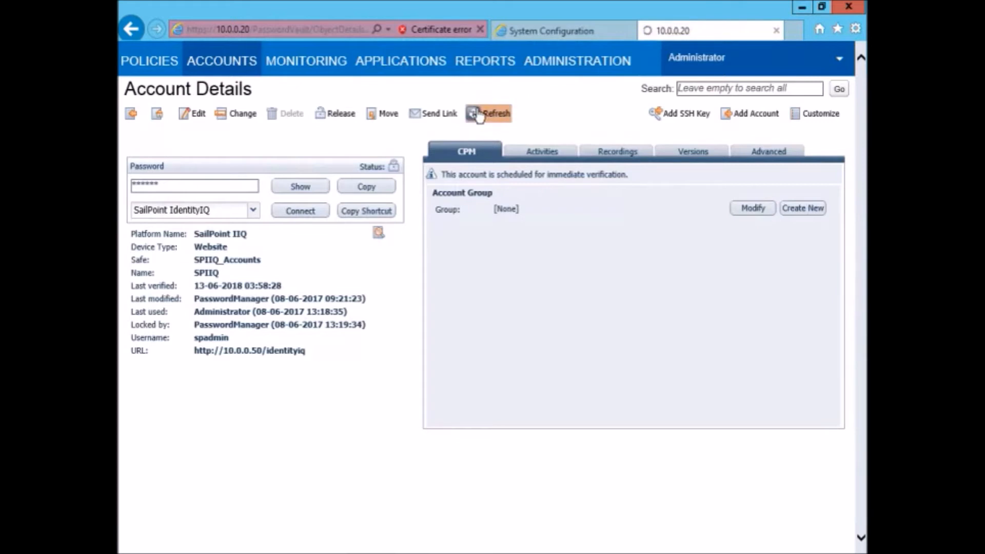
pyautogui.click(489, 114)
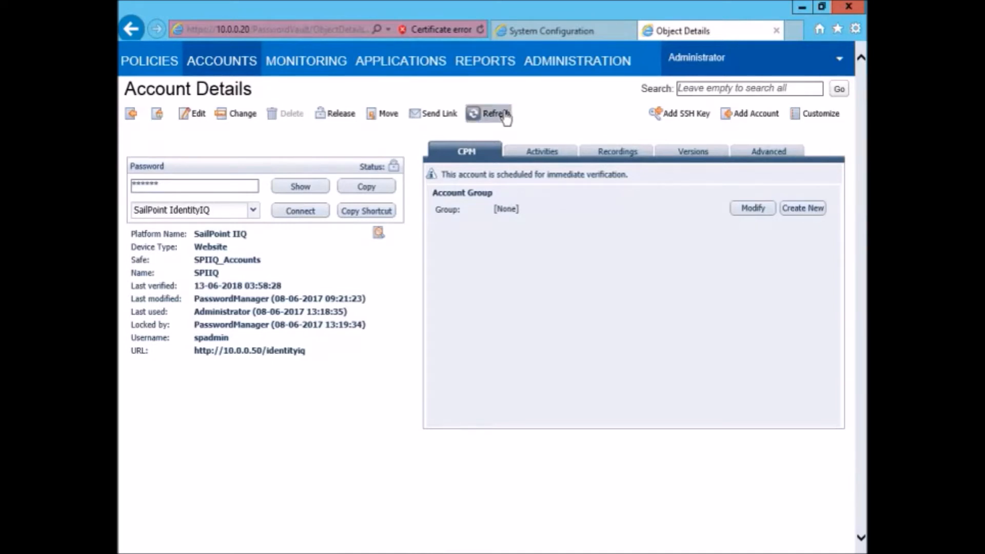
pyautogui.click(491, 113)
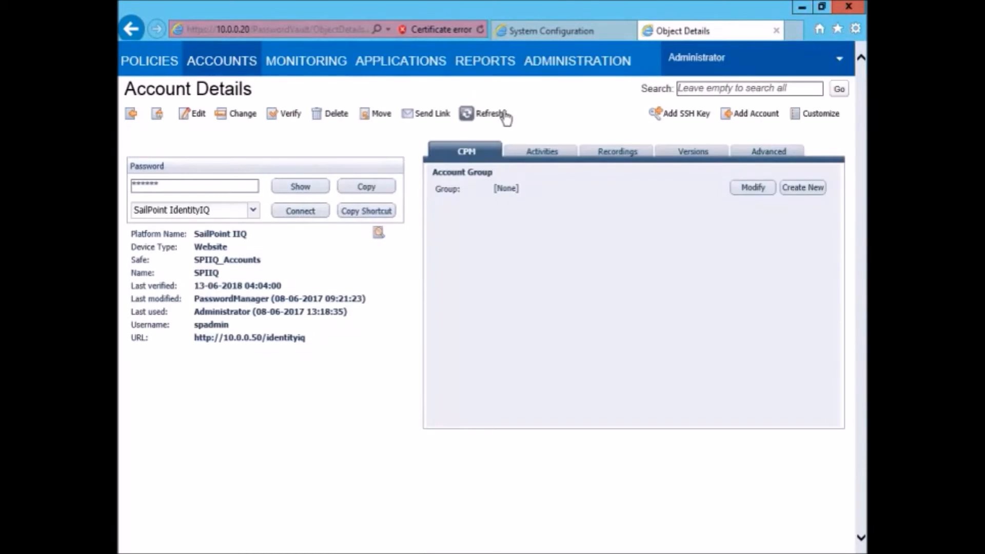
pyautogui.moveTo(301, 139)
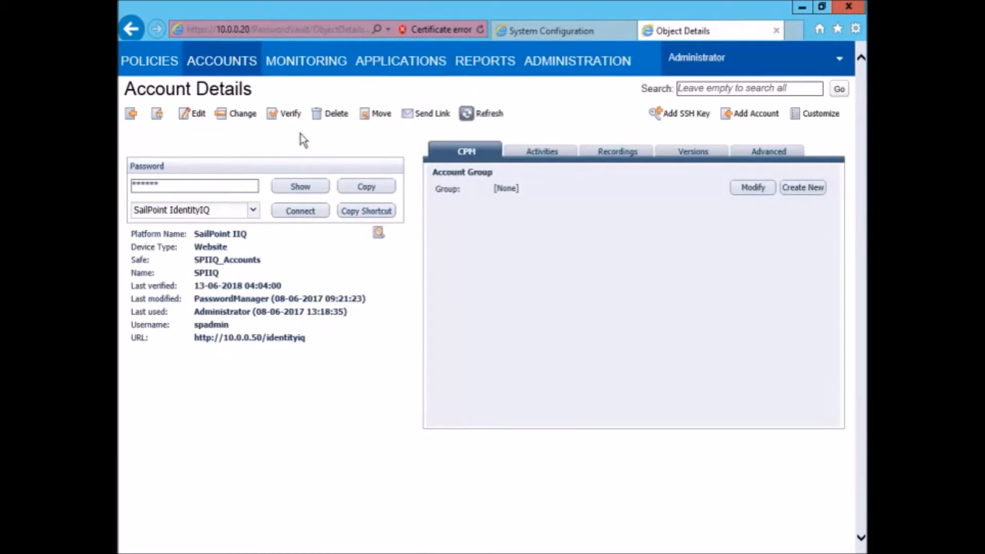
# Connect to the spadmin account with reason 'login check', launching the PSM session.
pyautogui.click(300, 211)
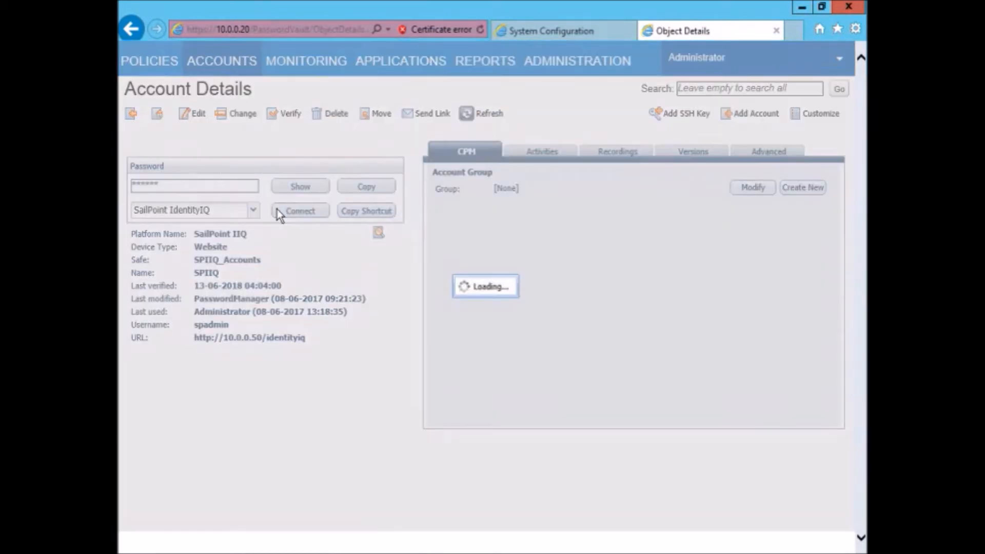
pyautogui.click(299, 211)
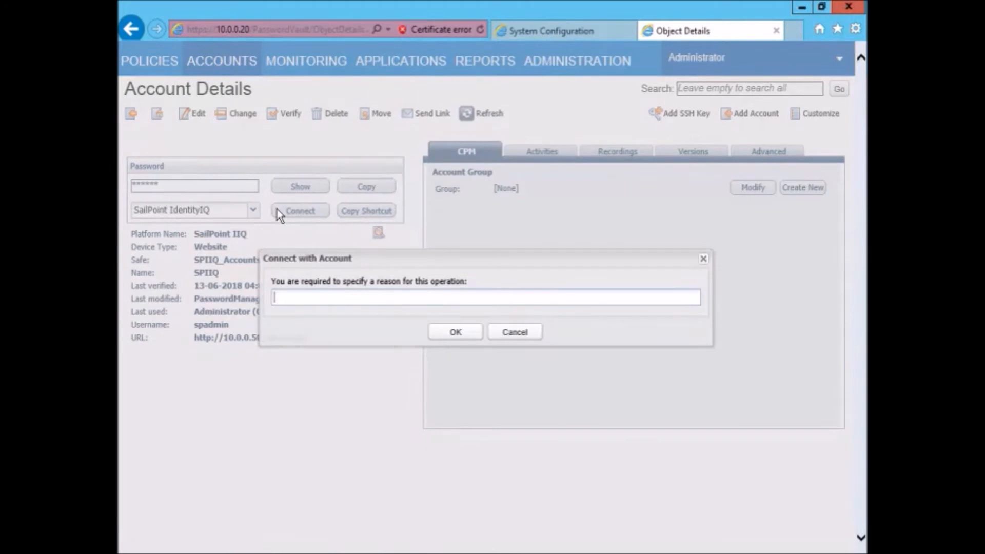
pyautogui.write('login check')
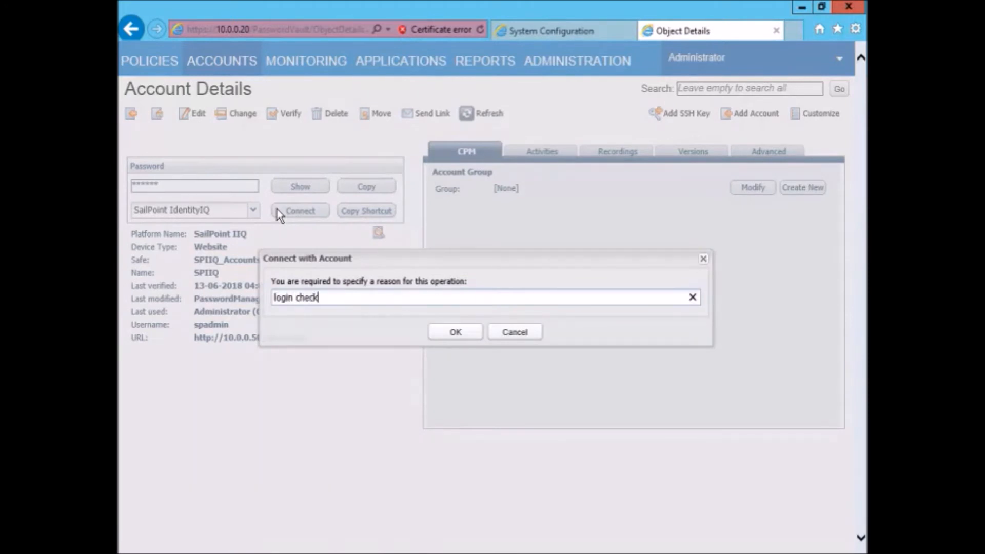
pyautogui.click(454, 331)
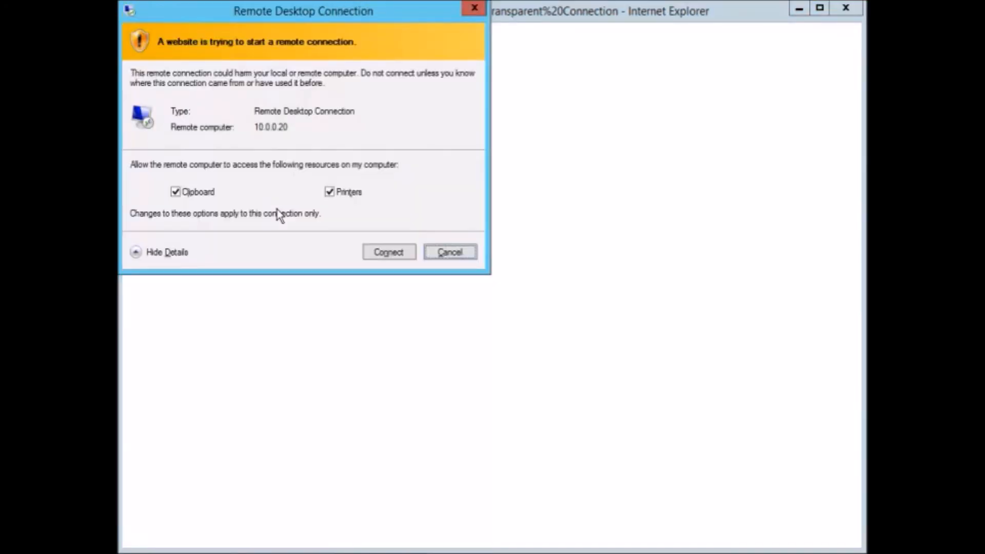
# Accept the Remote Desktop warning, reach the IdentityIQ home page, then log out via The Administrator menu.
pyautogui.click(388, 252)
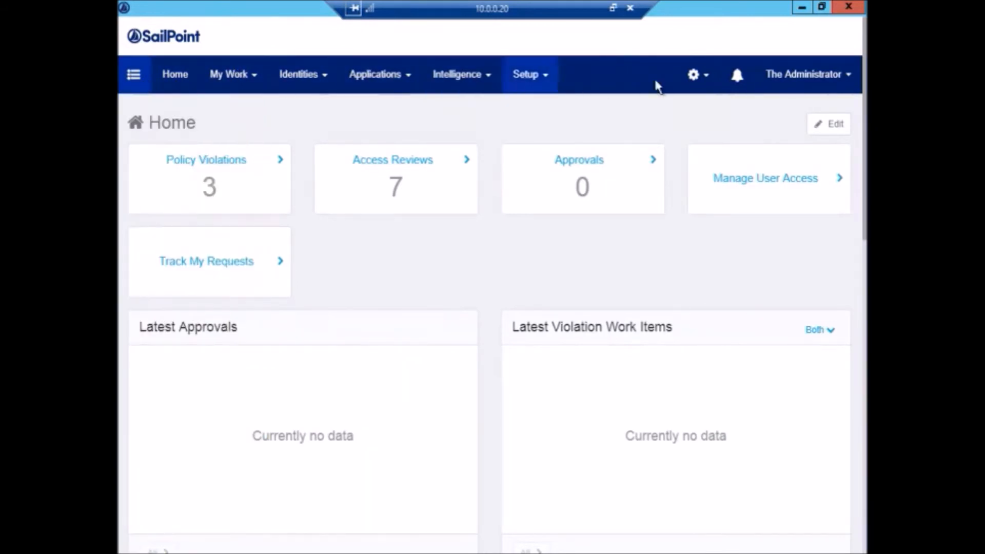
pyautogui.click(808, 74)
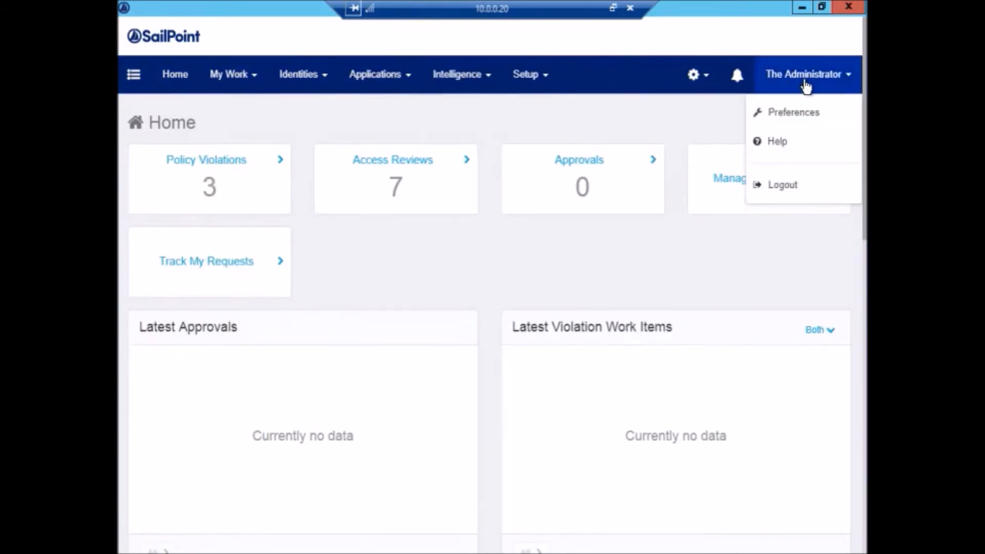
pyautogui.moveTo(783, 184)
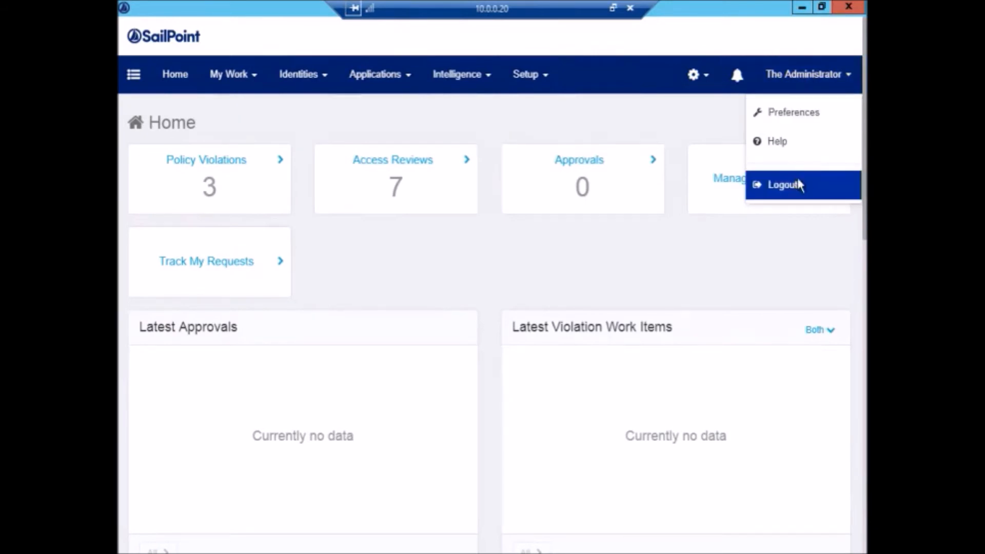
pyautogui.click(783, 184)
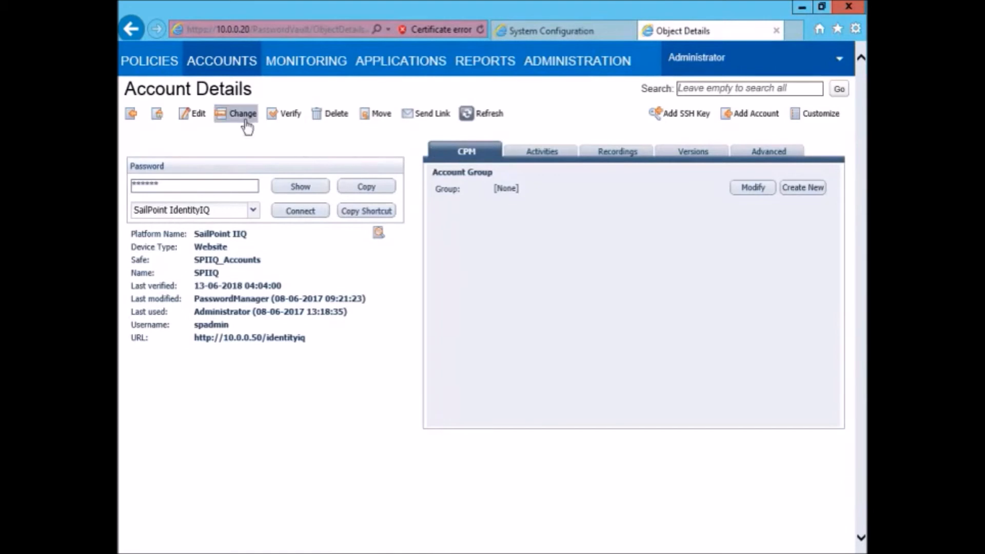
# Schedule an immediate CPM password change for the spadmin account.
pyautogui.click(242, 113)
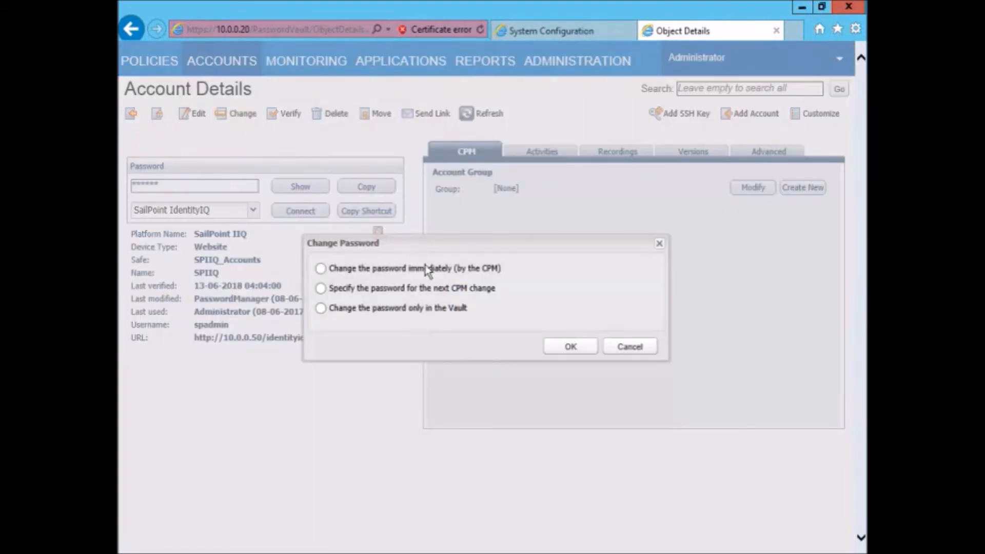
pyautogui.click(322, 268)
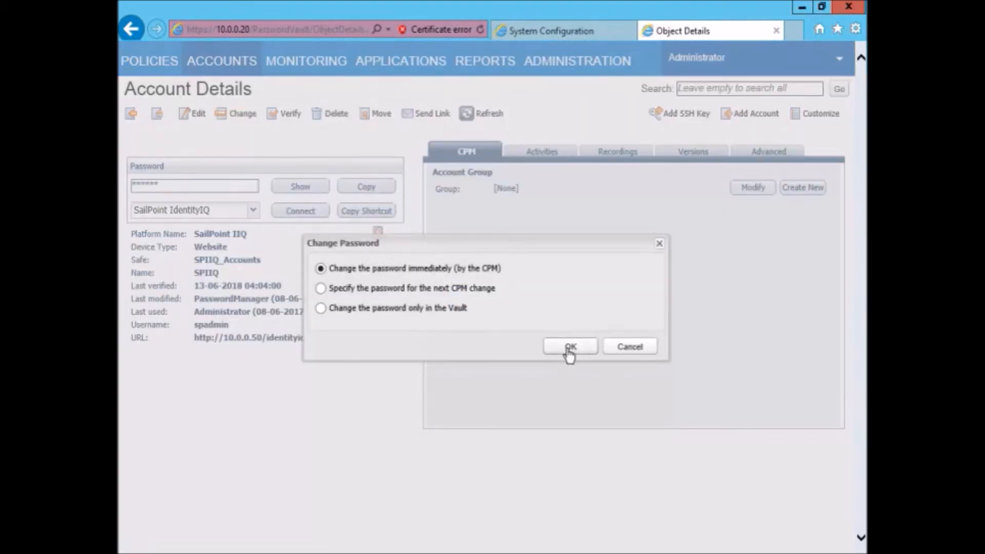
pyautogui.click(568, 347)
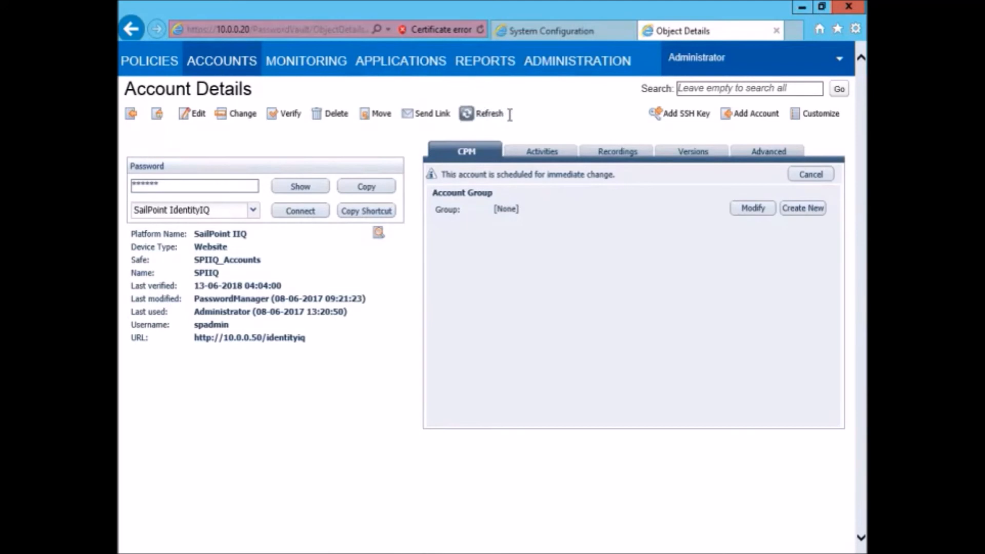
# Refresh the account repeatedly until last modified reads 13:26:35 by PasswordManager.
pyautogui.click(490, 114)
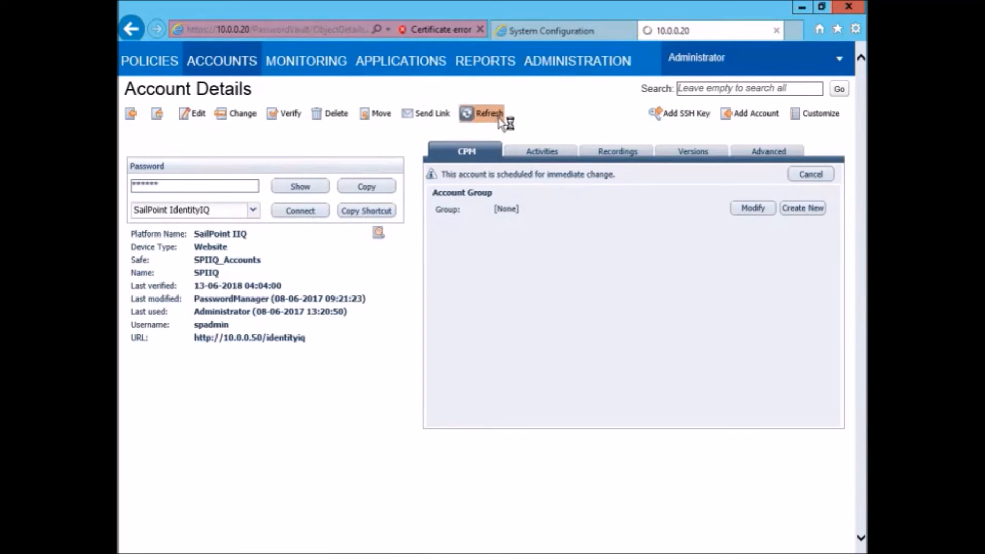
pyautogui.click(489, 113)
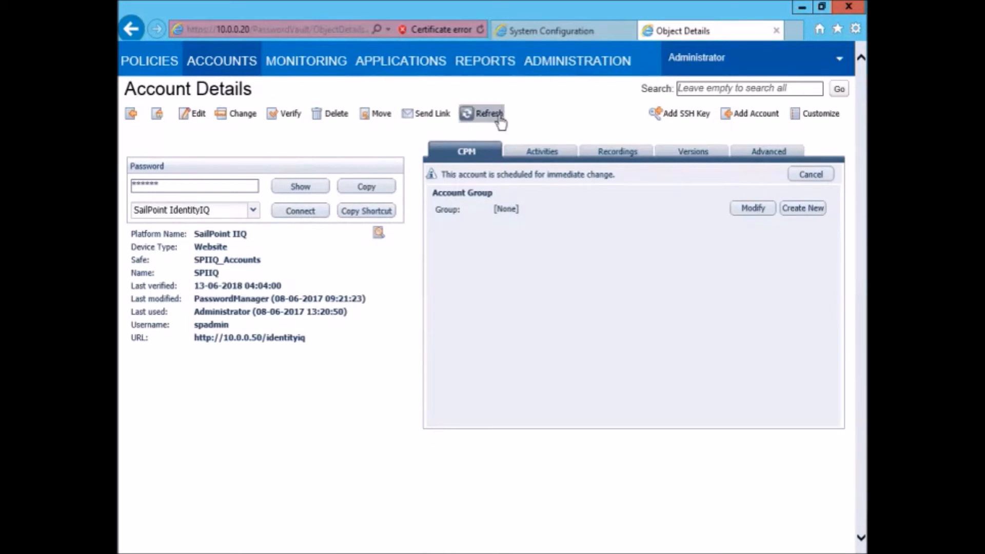
pyautogui.click(487, 114)
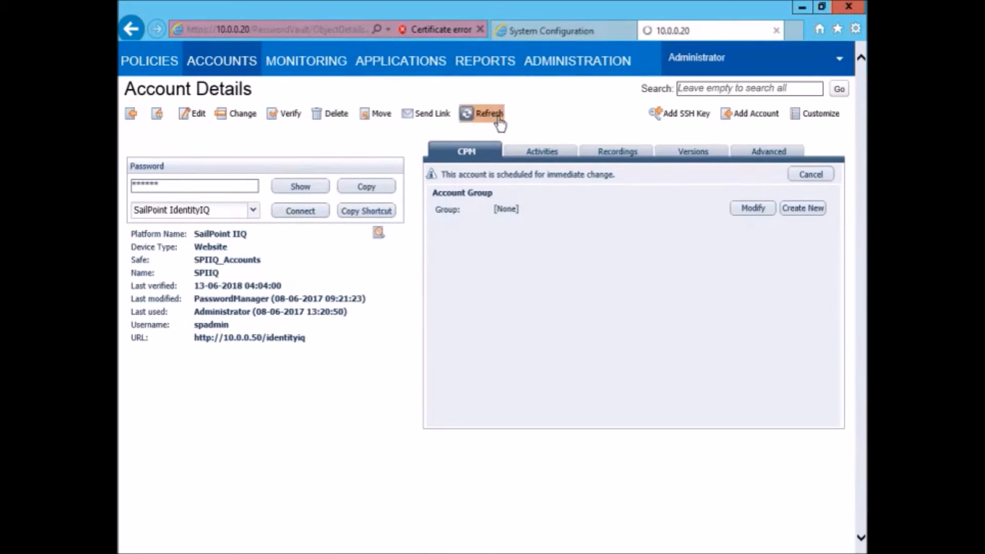
pyautogui.click(488, 114)
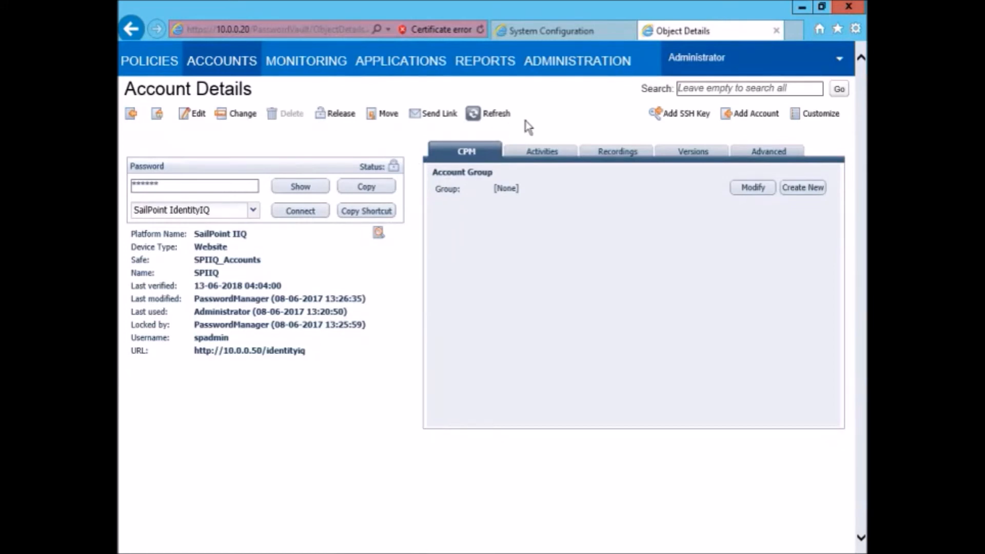
pyautogui.click(496, 114)
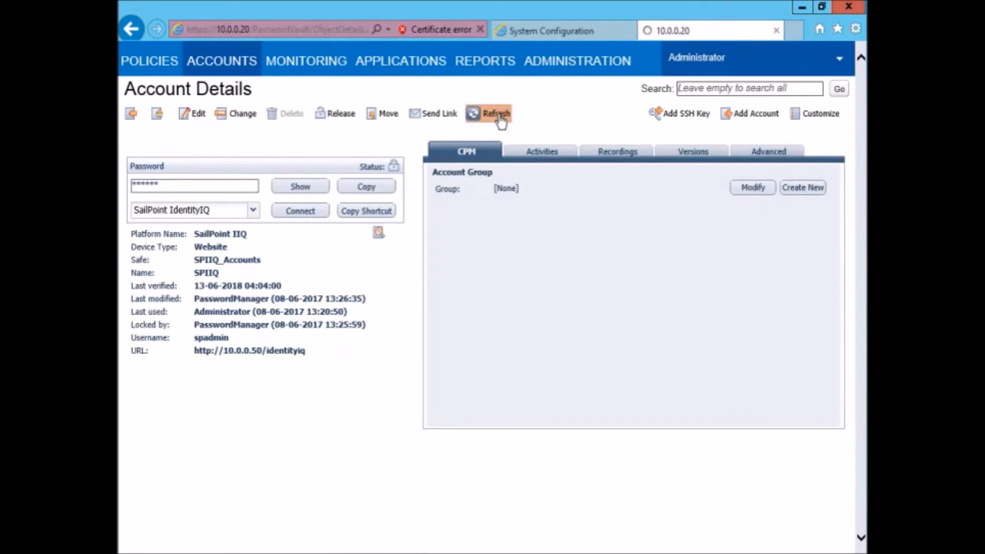
pyautogui.click(488, 113)
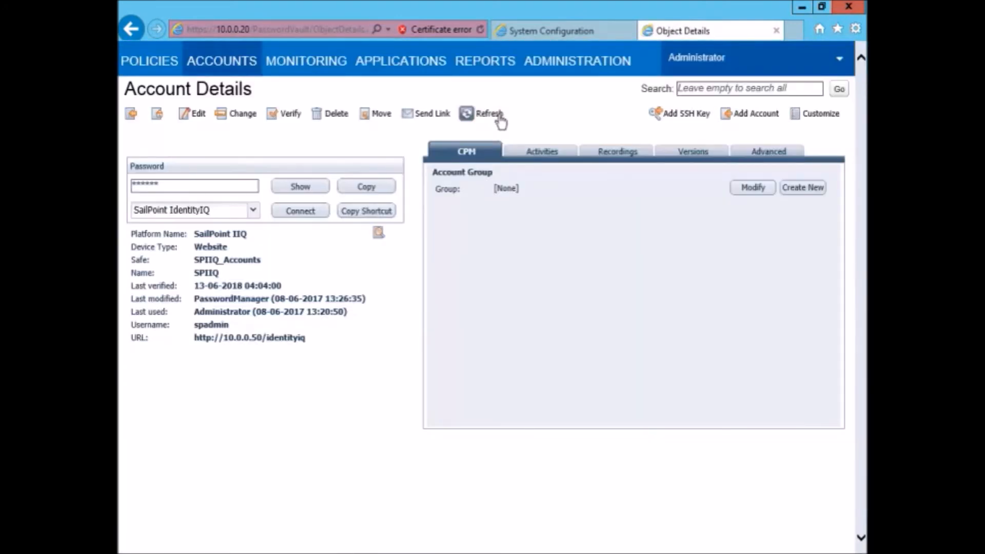
pyautogui.moveTo(263, 172)
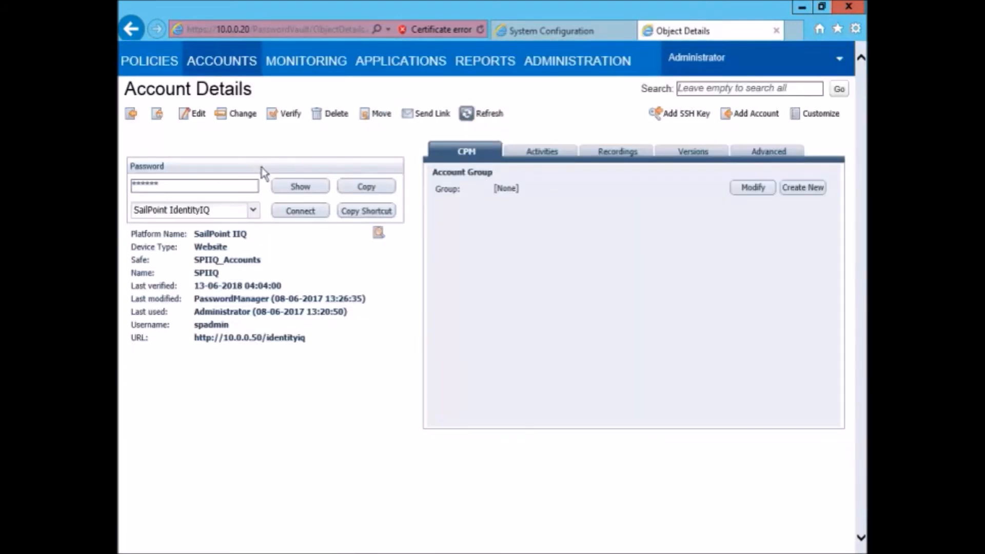
# Reveal the changed spadmin password with reason 'after cgange ched' and select it.
pyautogui.click(299, 186)
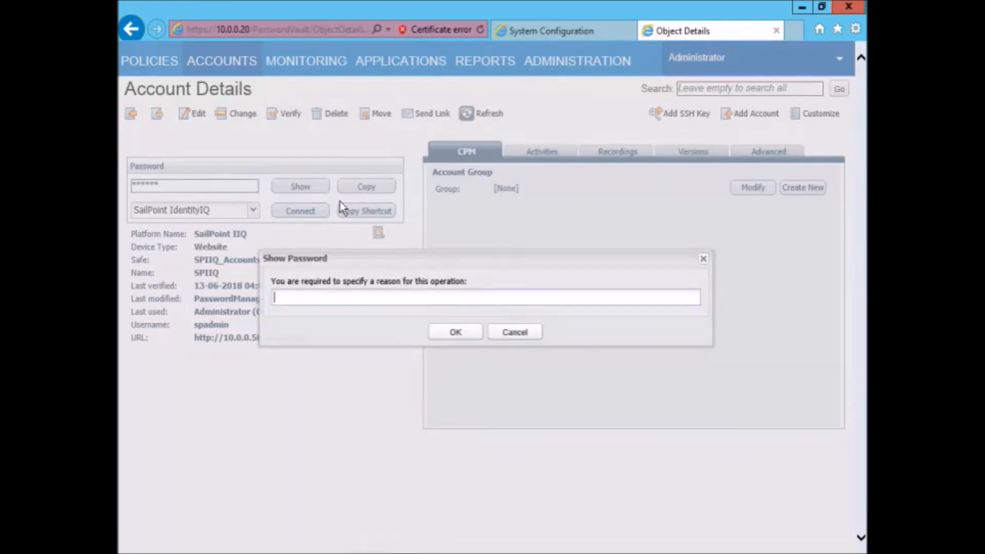
pyautogui.write('after')
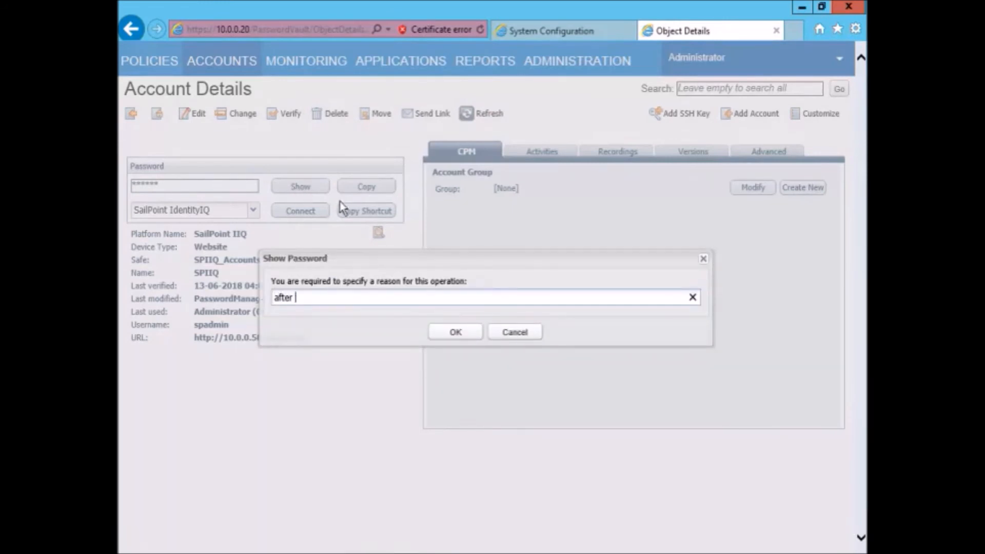
pyautogui.write('cgange ched')
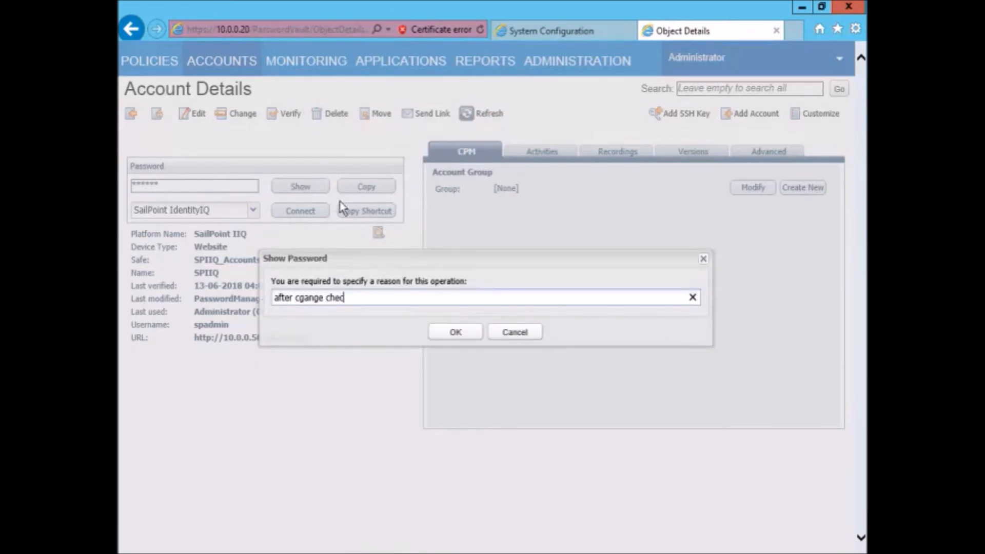
pyautogui.click(454, 331)
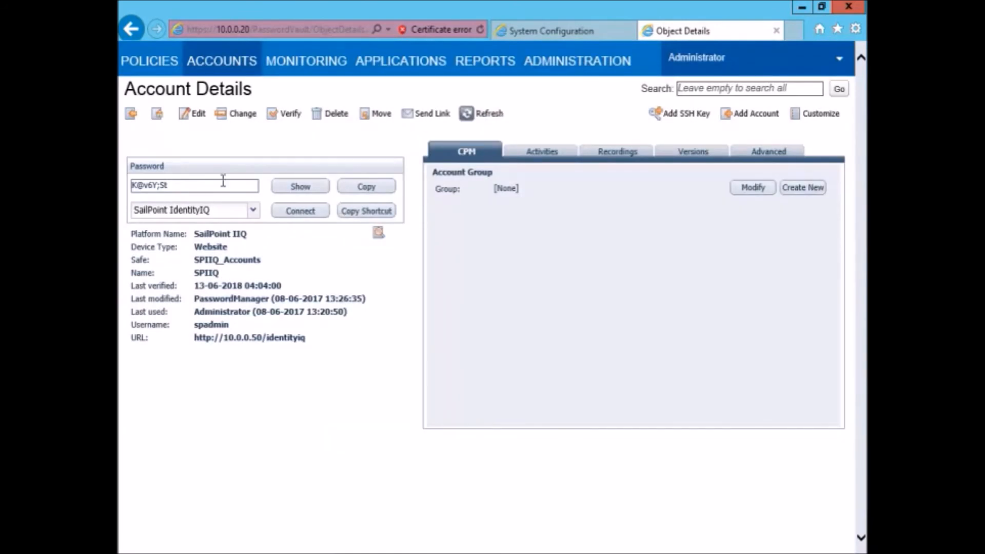
pyautogui.tripleClick(194, 186)
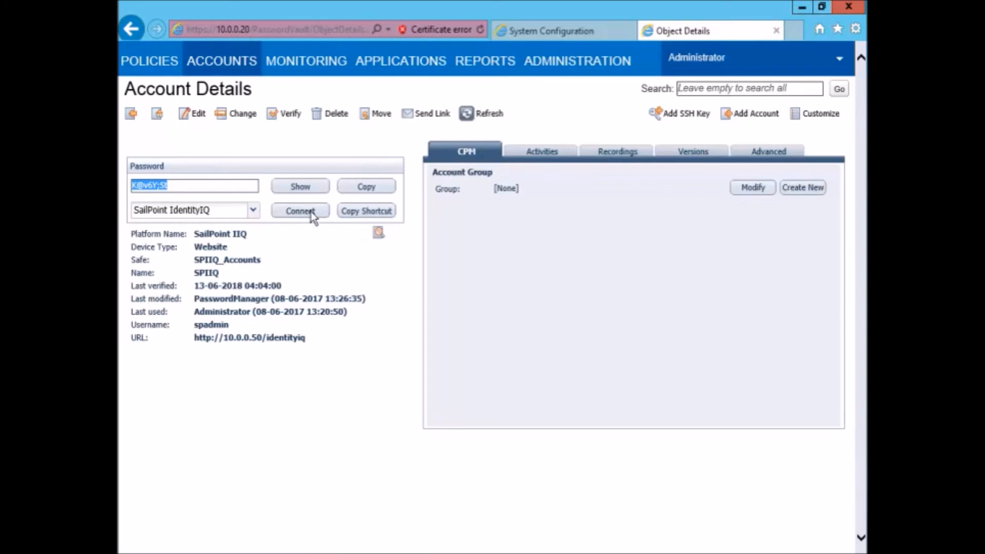
# Connect as spadmin with reason 'after change login check', reach the IdentityIQ dashboard and open The Administrator menu.
pyautogui.click(300, 211)
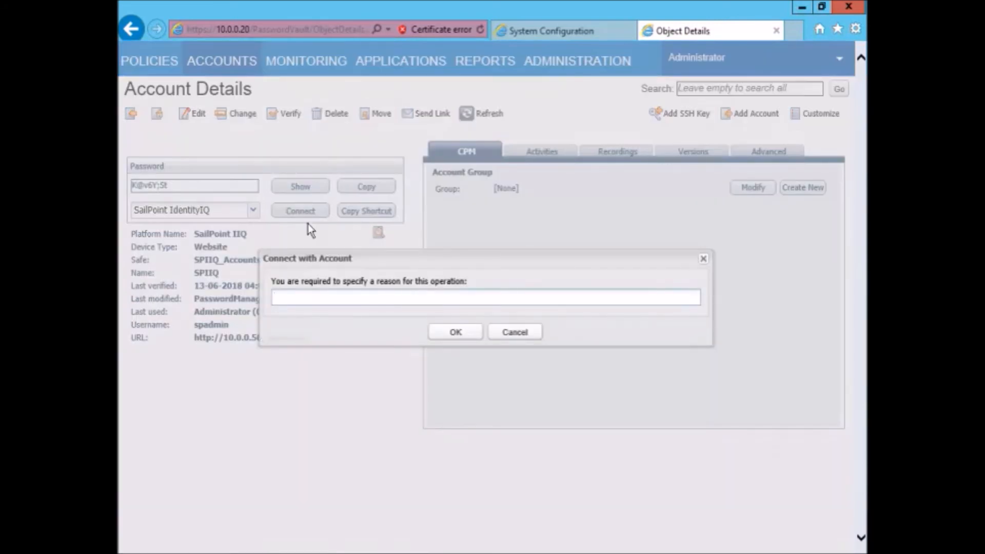
pyautogui.write('after change')
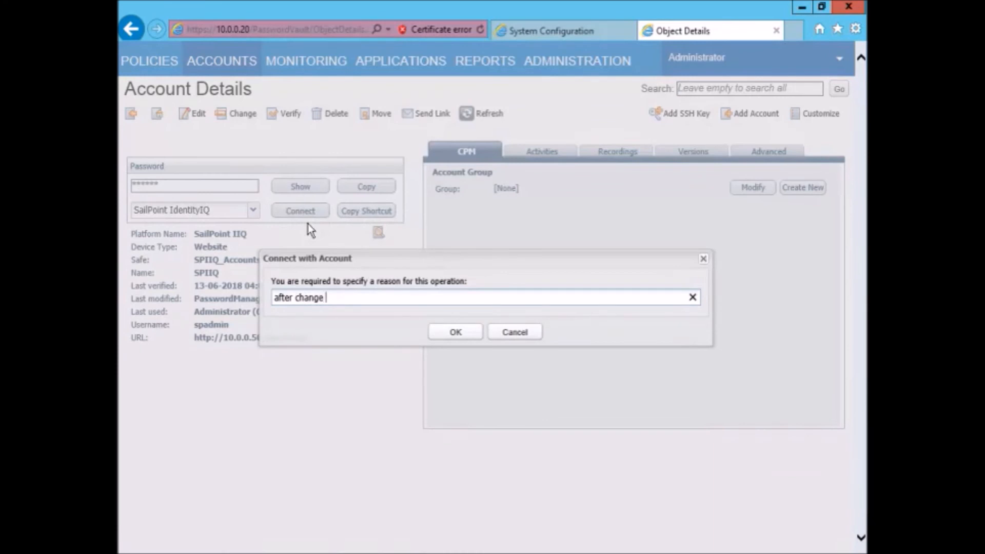
pyautogui.write('login check')
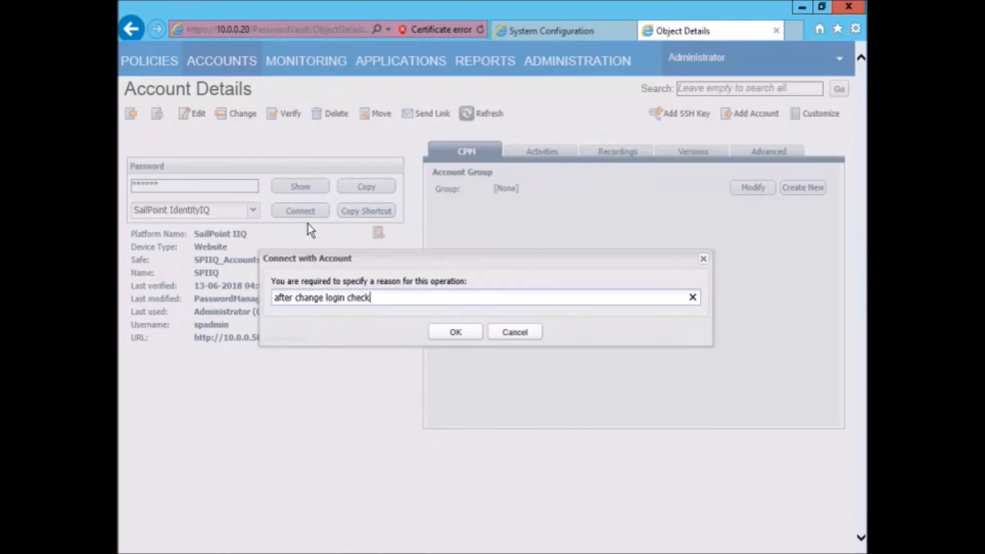
pyautogui.click(455, 331)
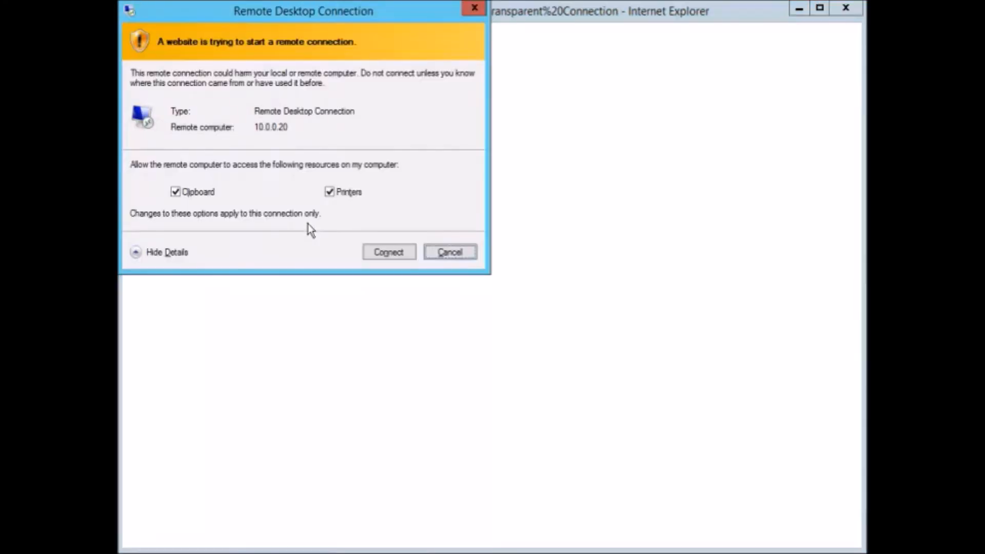
pyautogui.click(388, 252)
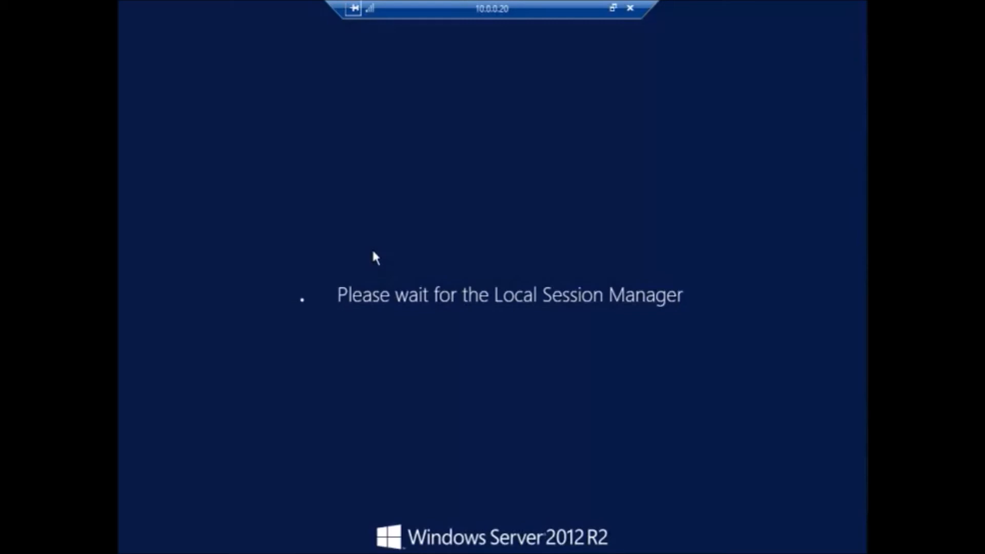
pyautogui.moveTo(506, 173)
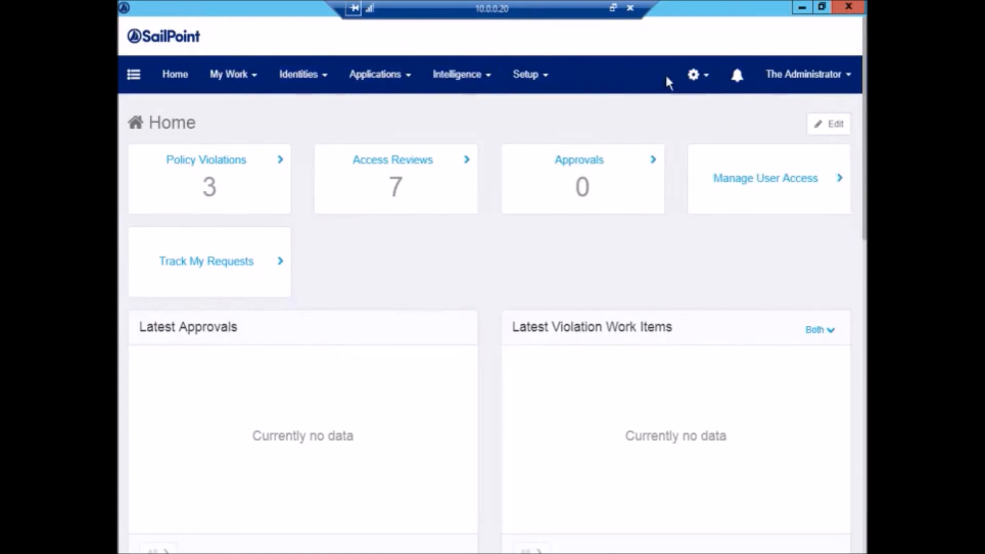
pyautogui.click(808, 74)
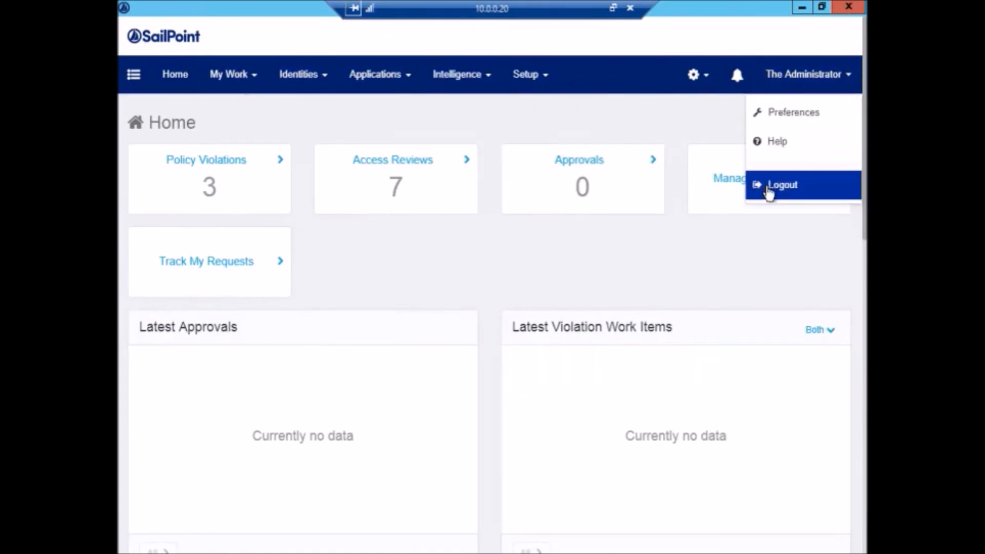